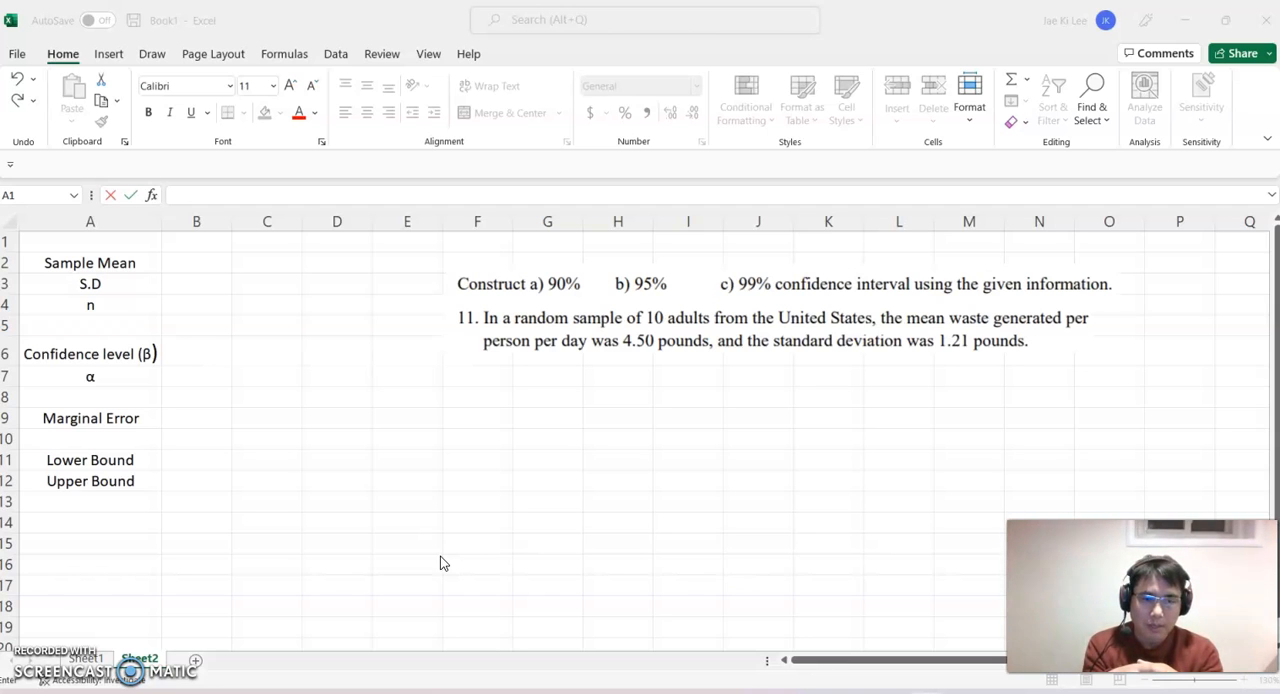
mouse_move(313, 423)
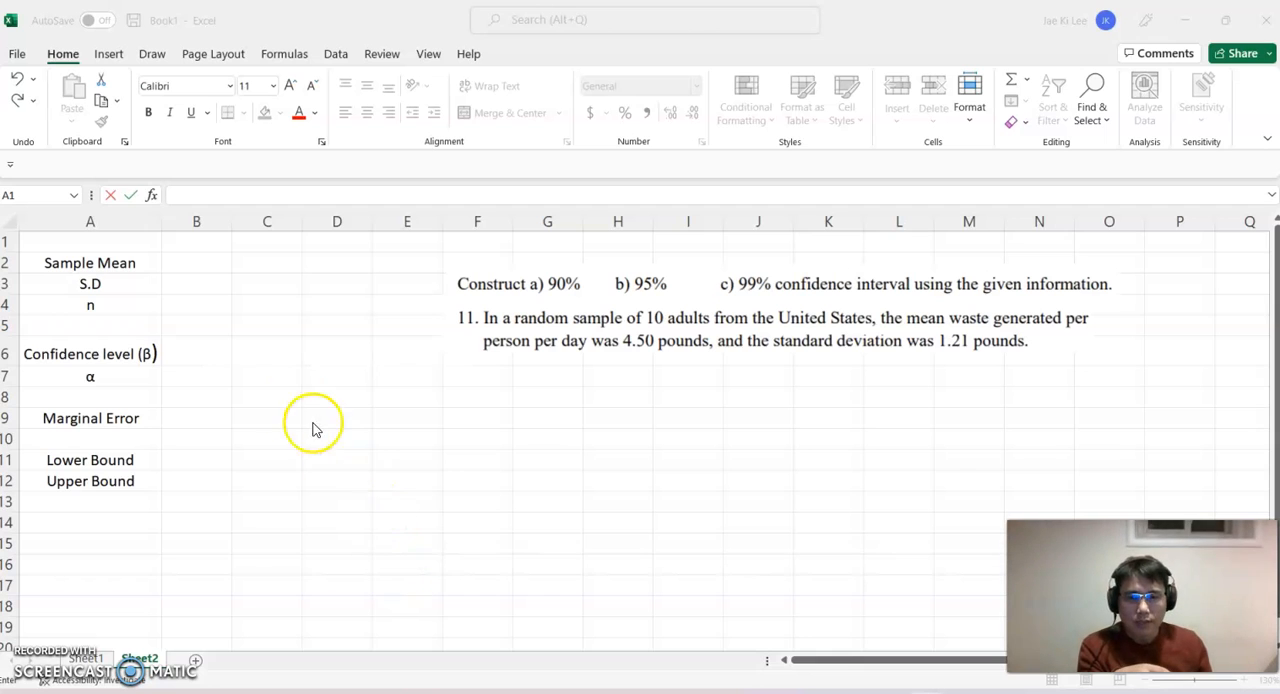
Enter sample mean 4.50, S.D 1.21 and n 10 beside their labels in column B
left_click(90, 241)
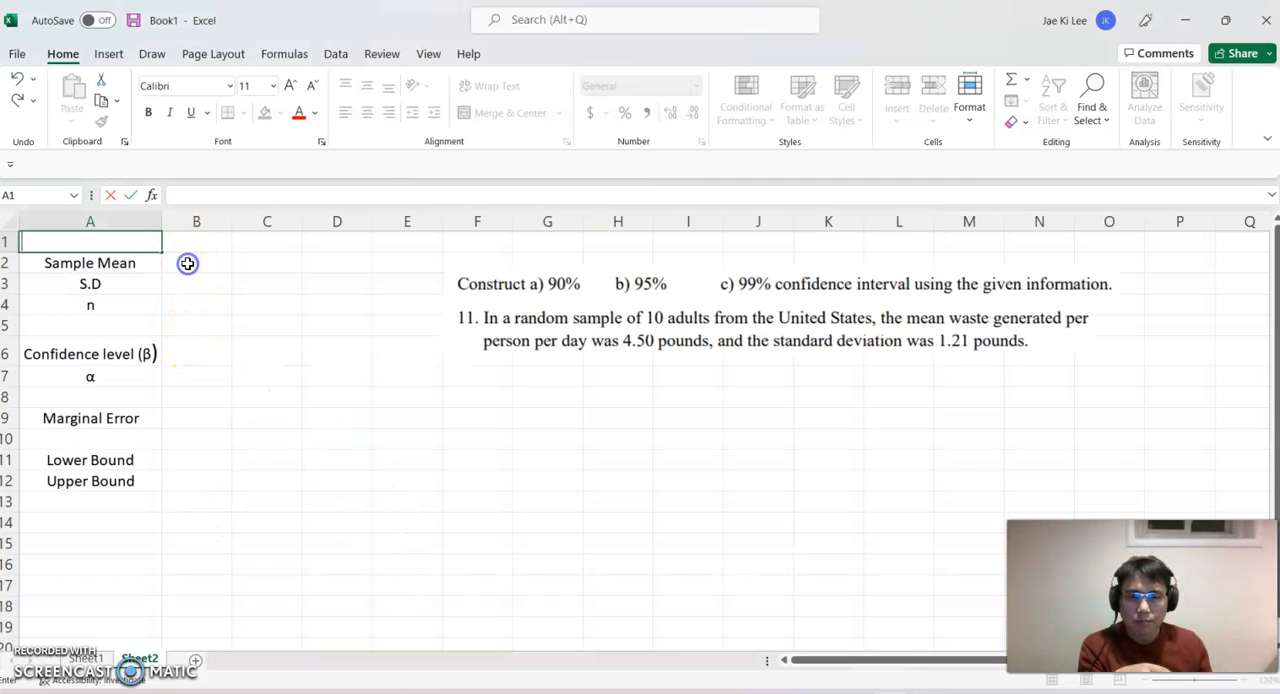
left_click(196, 262)
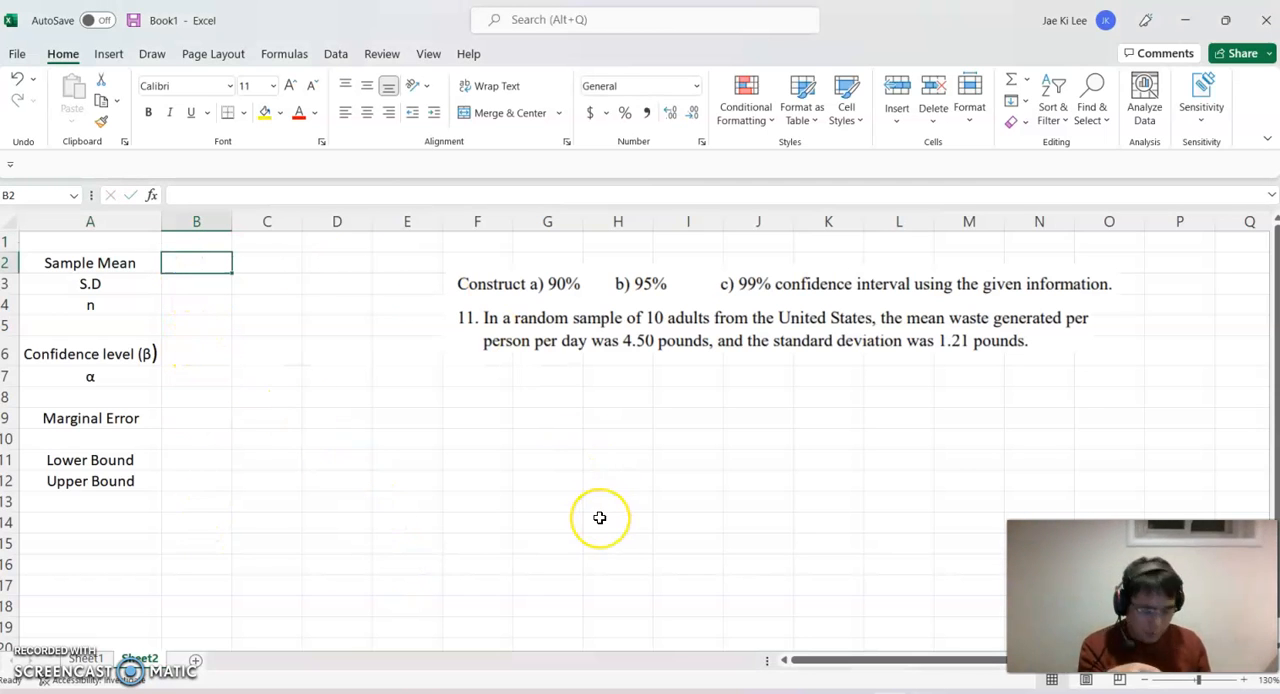
type("4.50")
left_click(196, 284)
type("1.2")
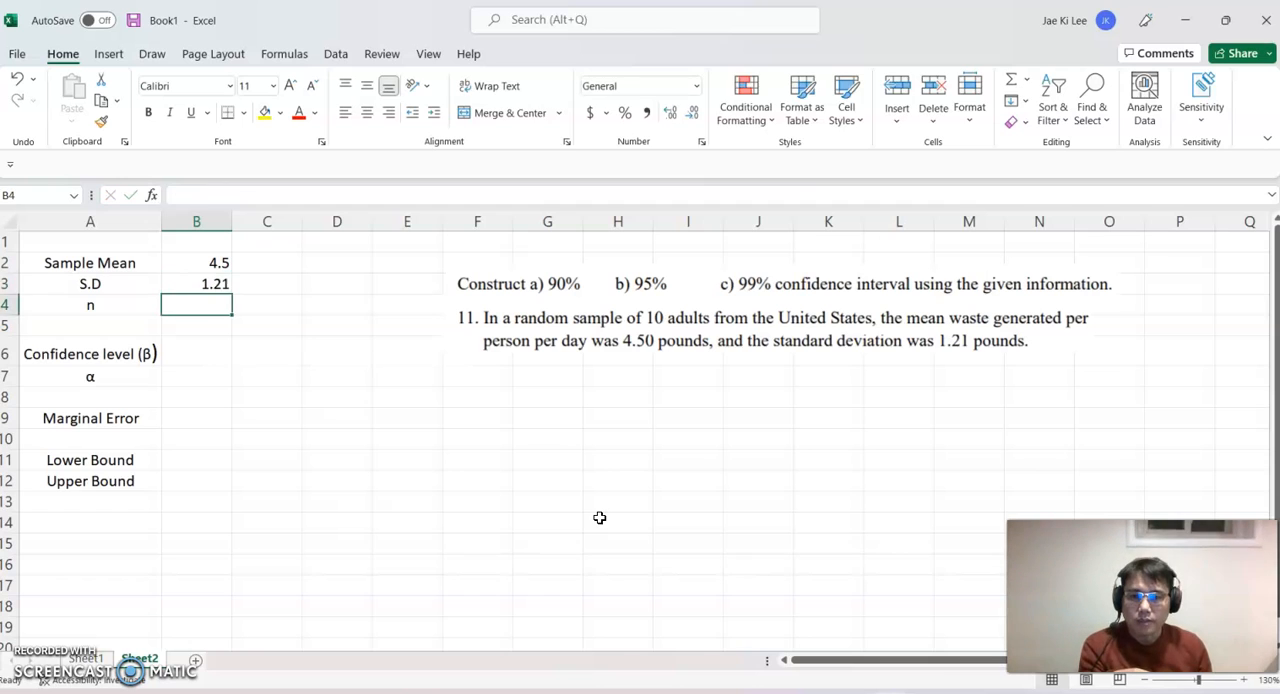
type("10")
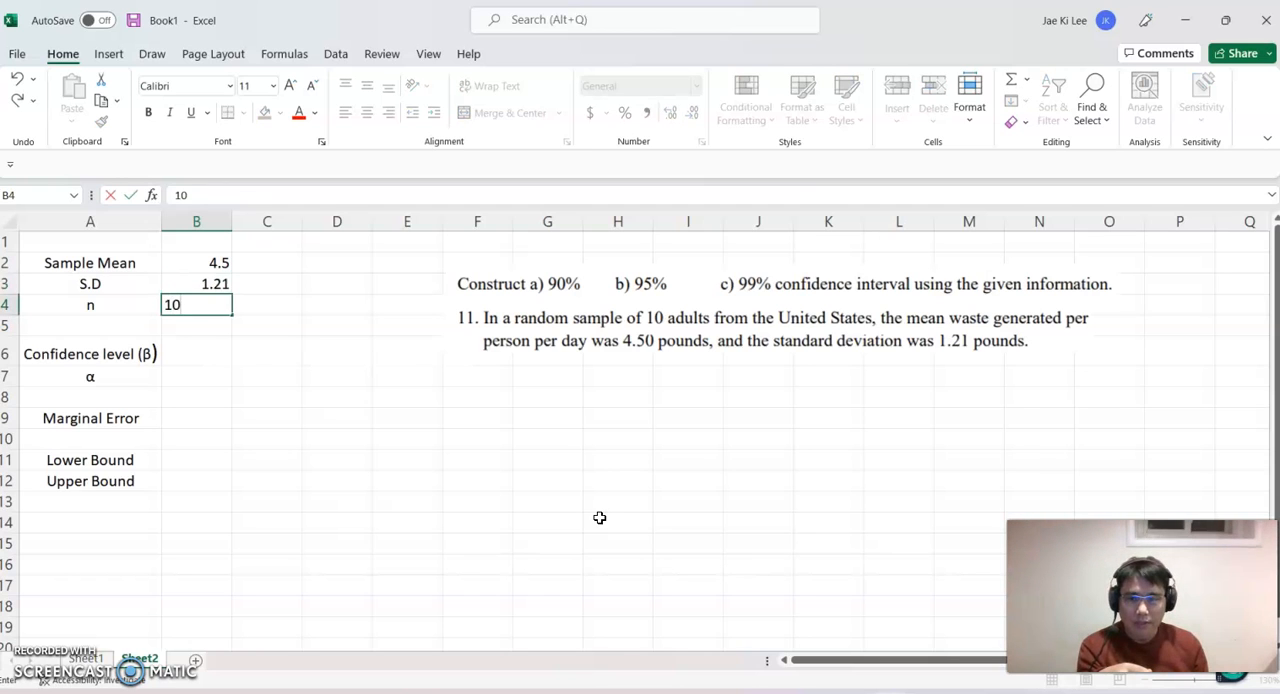
key("Return")
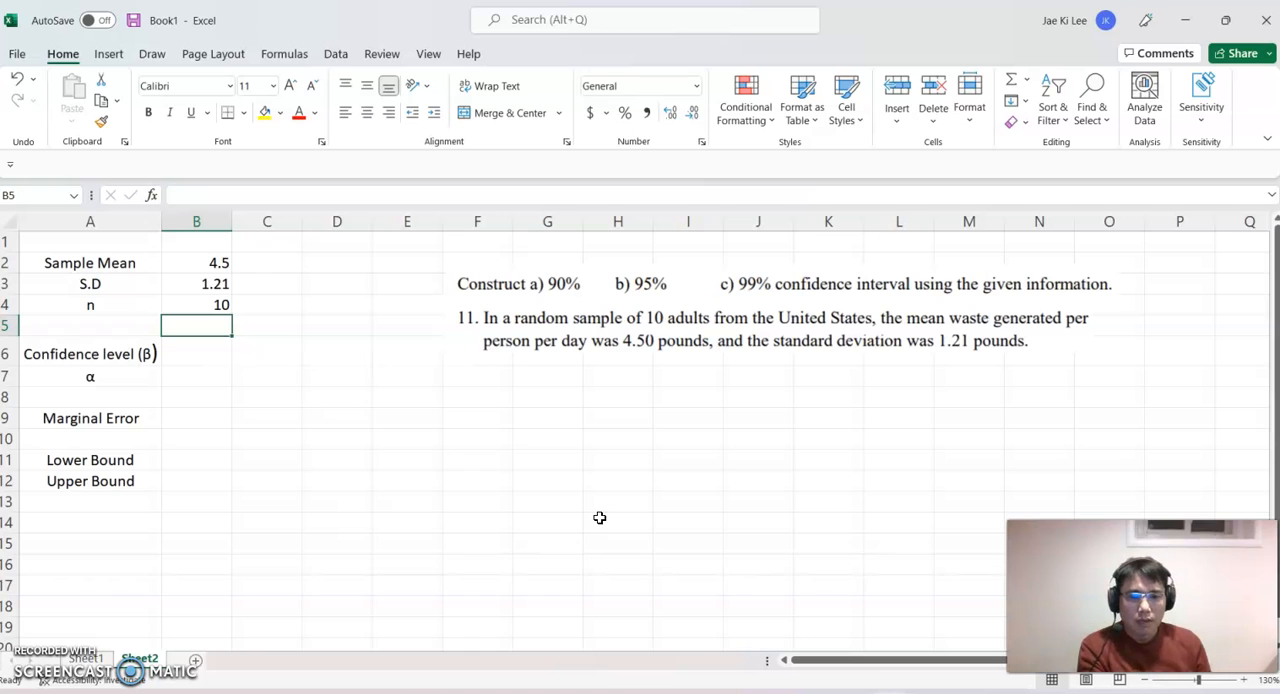
mouse_move(736, 514)
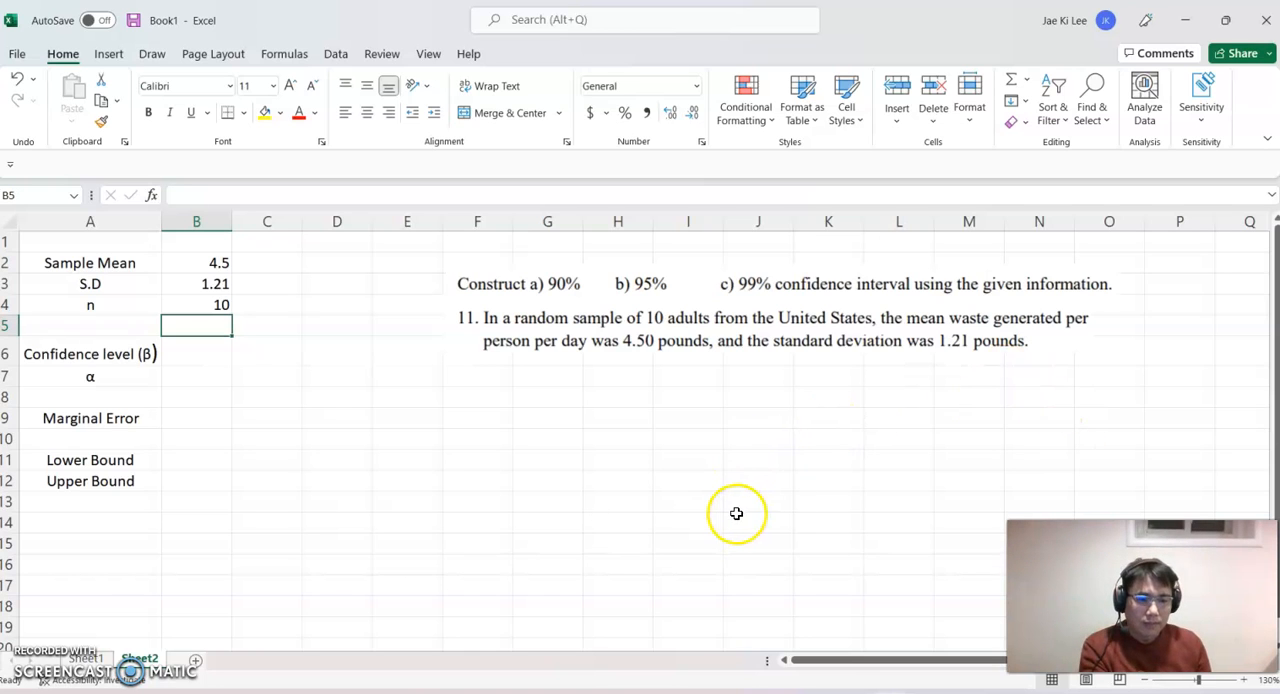
mouse_move(657, 470)
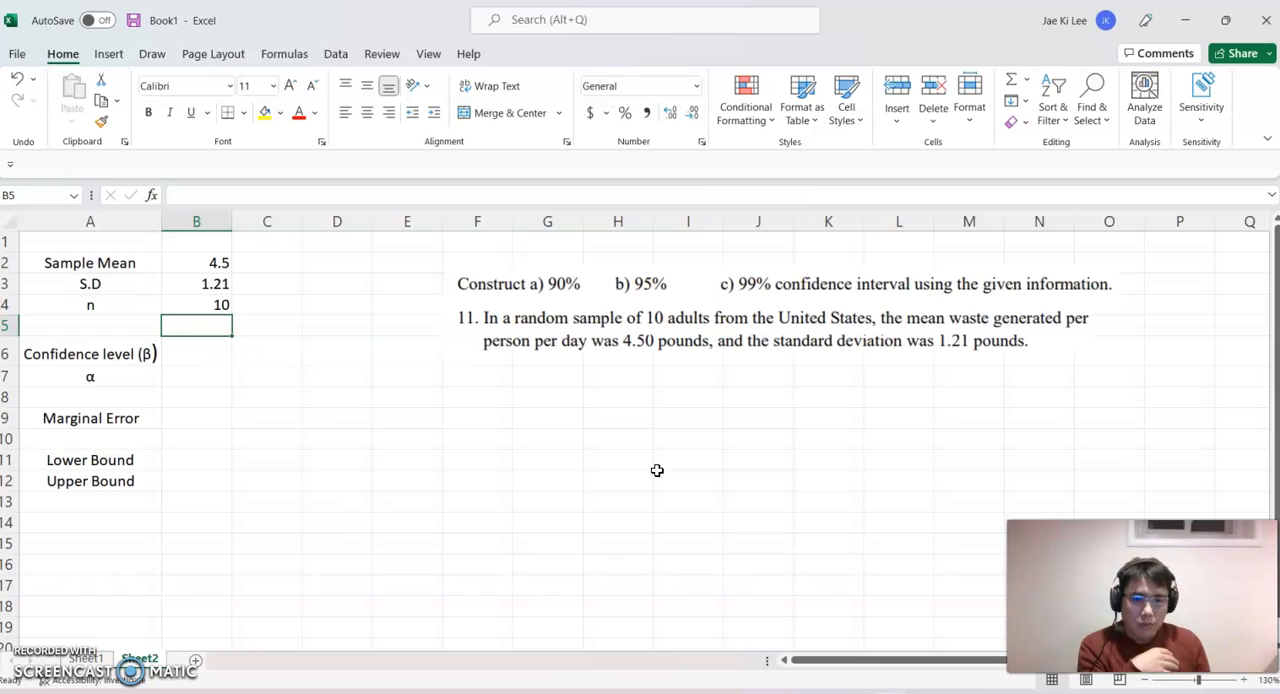
mouse_move(584, 477)
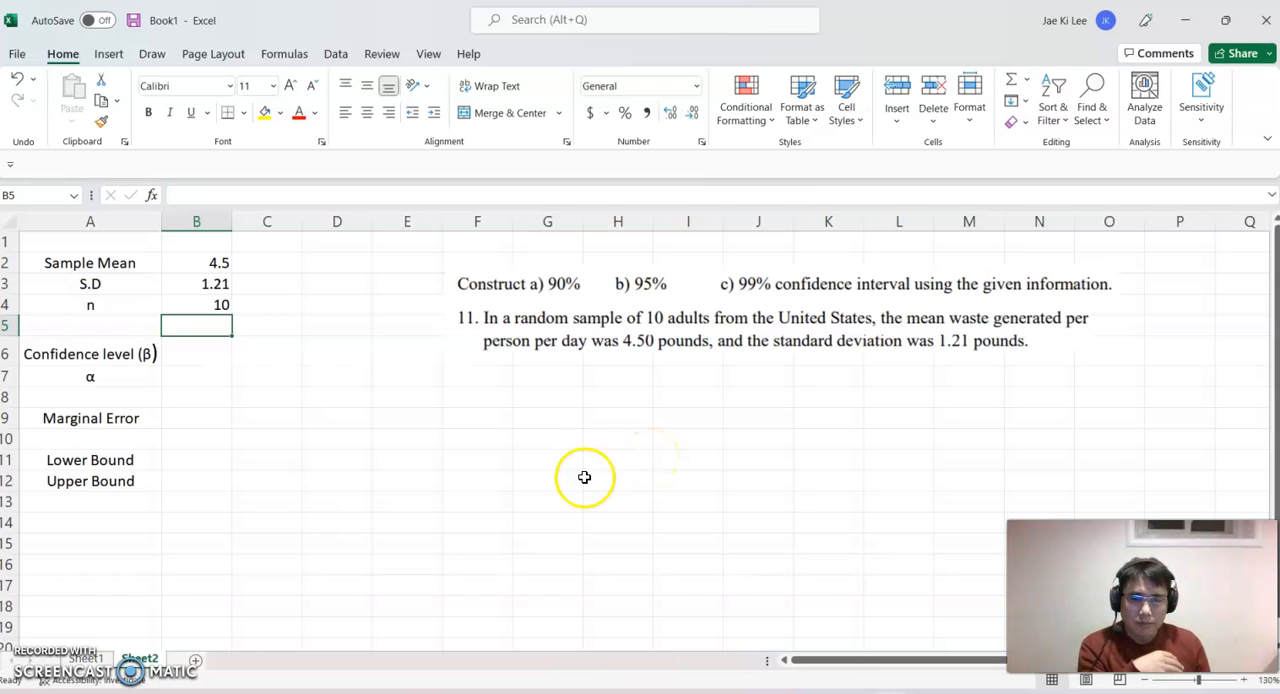
mouse_move(186, 375)
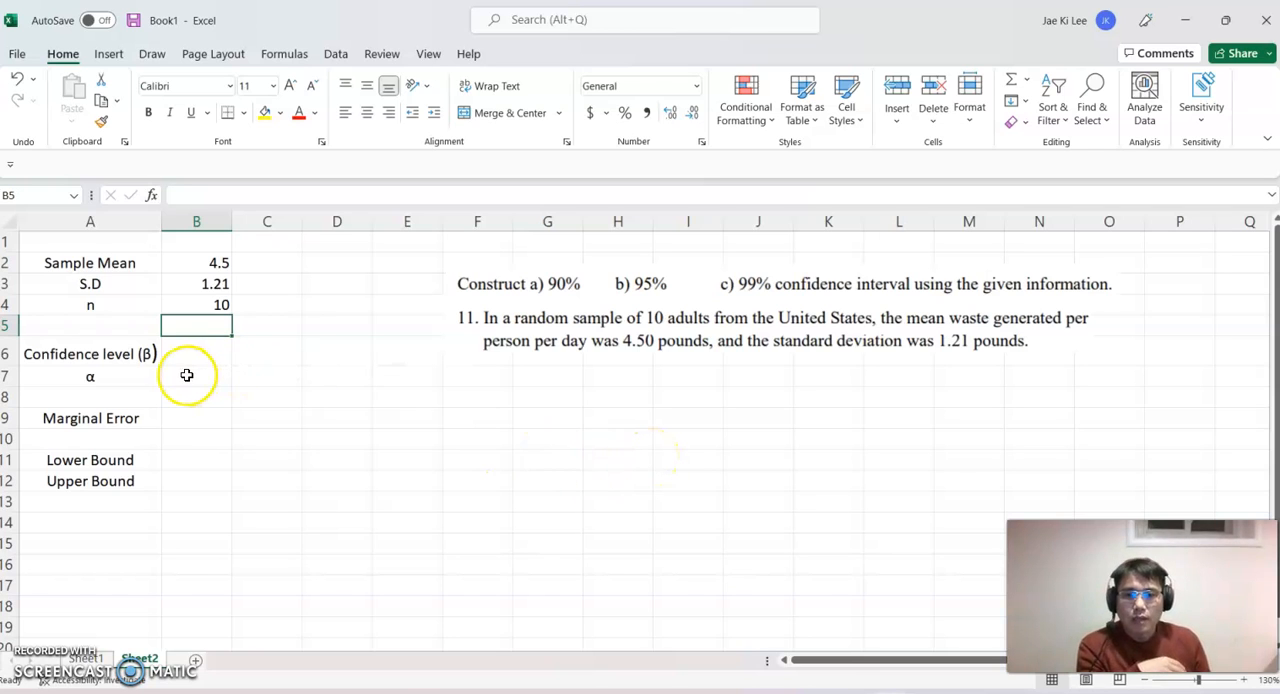
Enter confidence level .90 in B6 and compute α in B7 as =1- the confidence level, giving 0.1
left_click(196, 353)
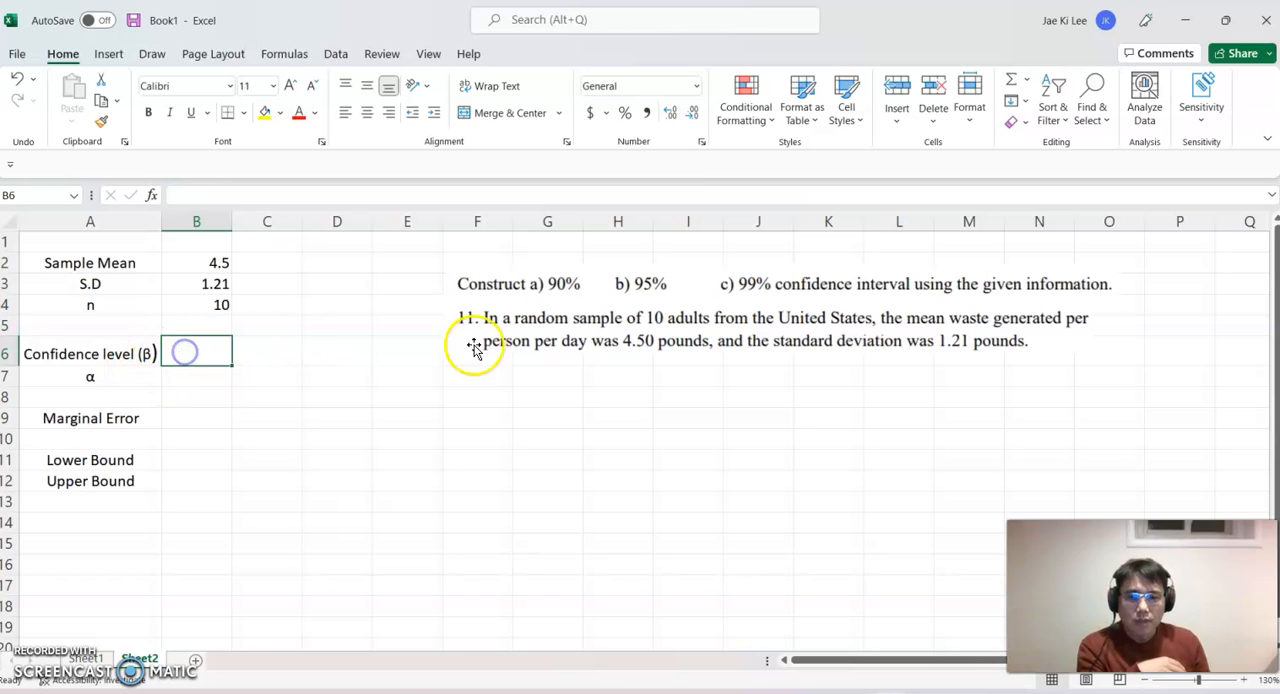
mouse_move(799, 408)
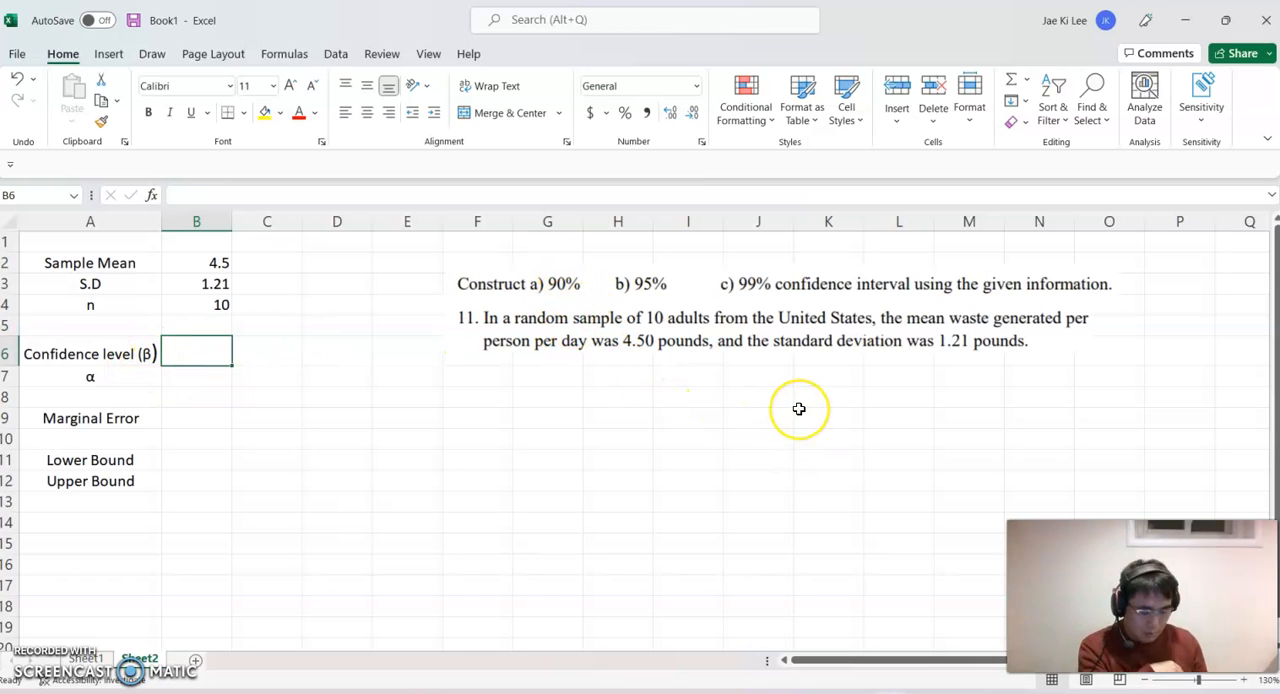
type(".90")
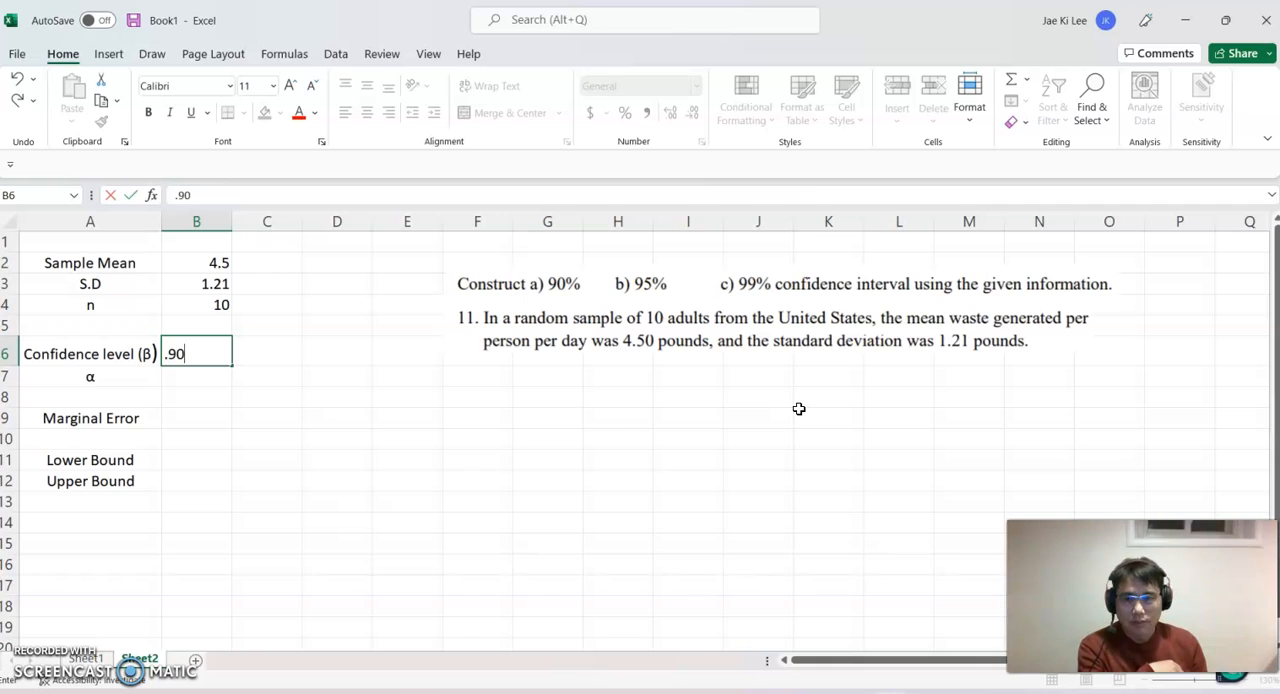
key("Return")
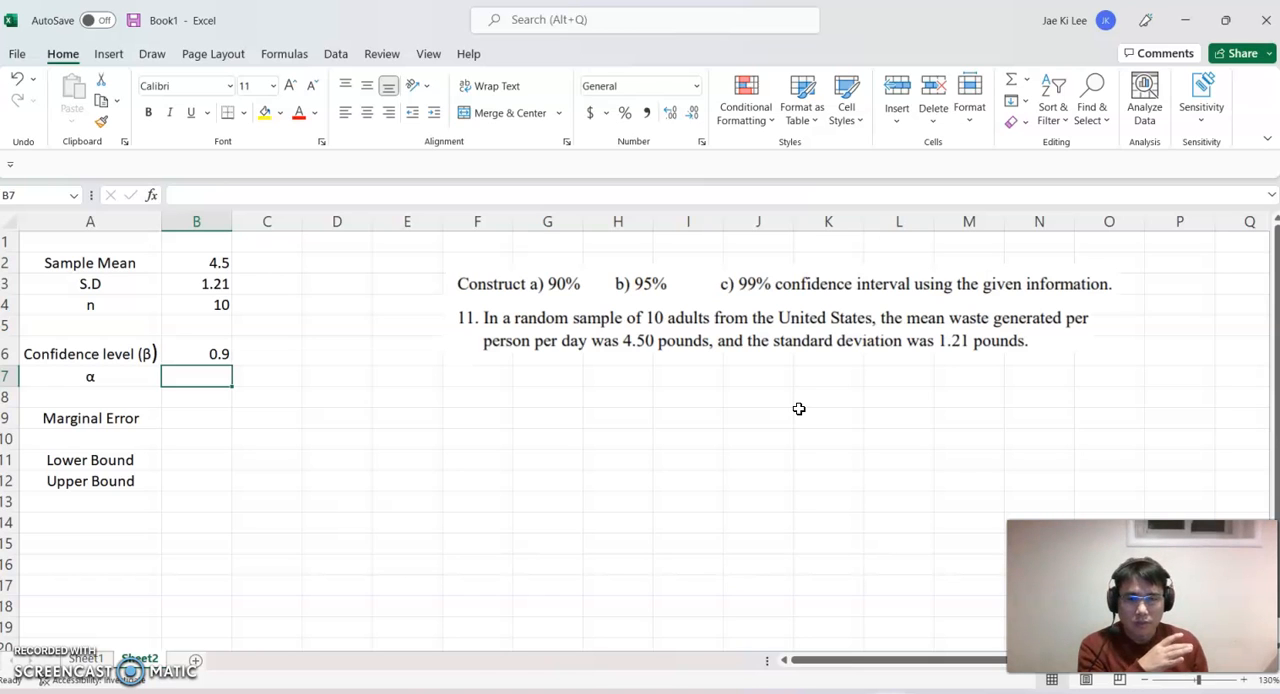
type("=")
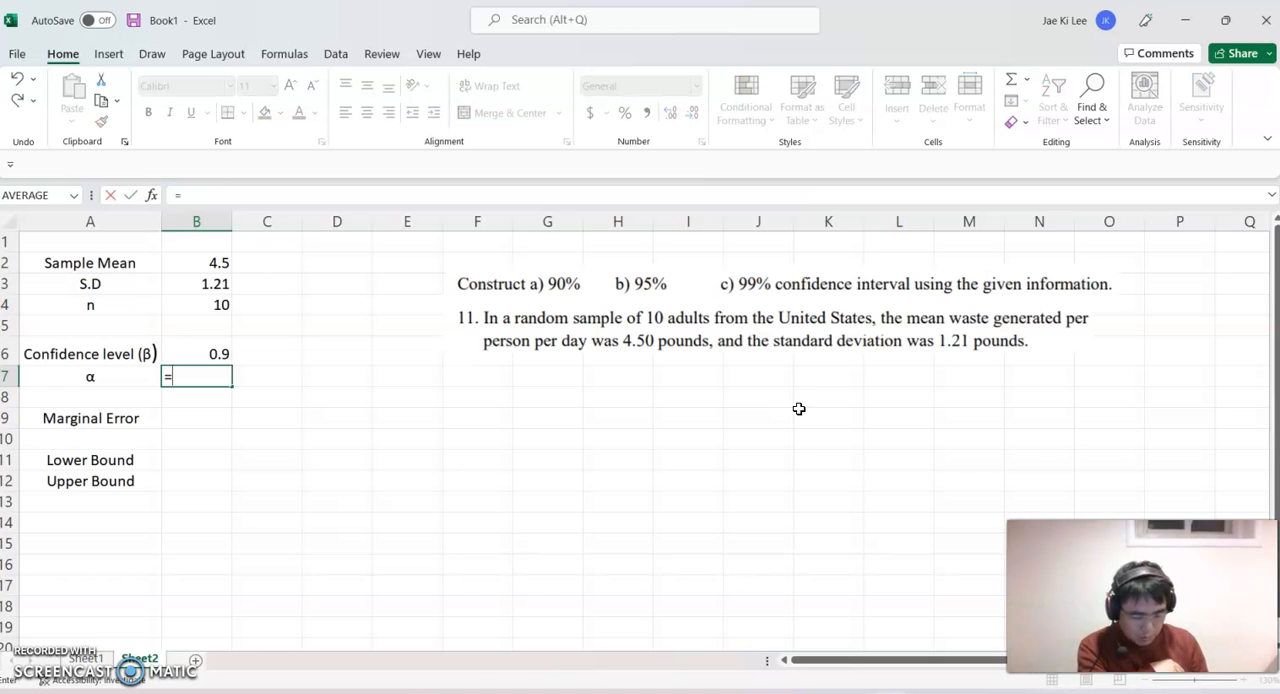
type("1-")
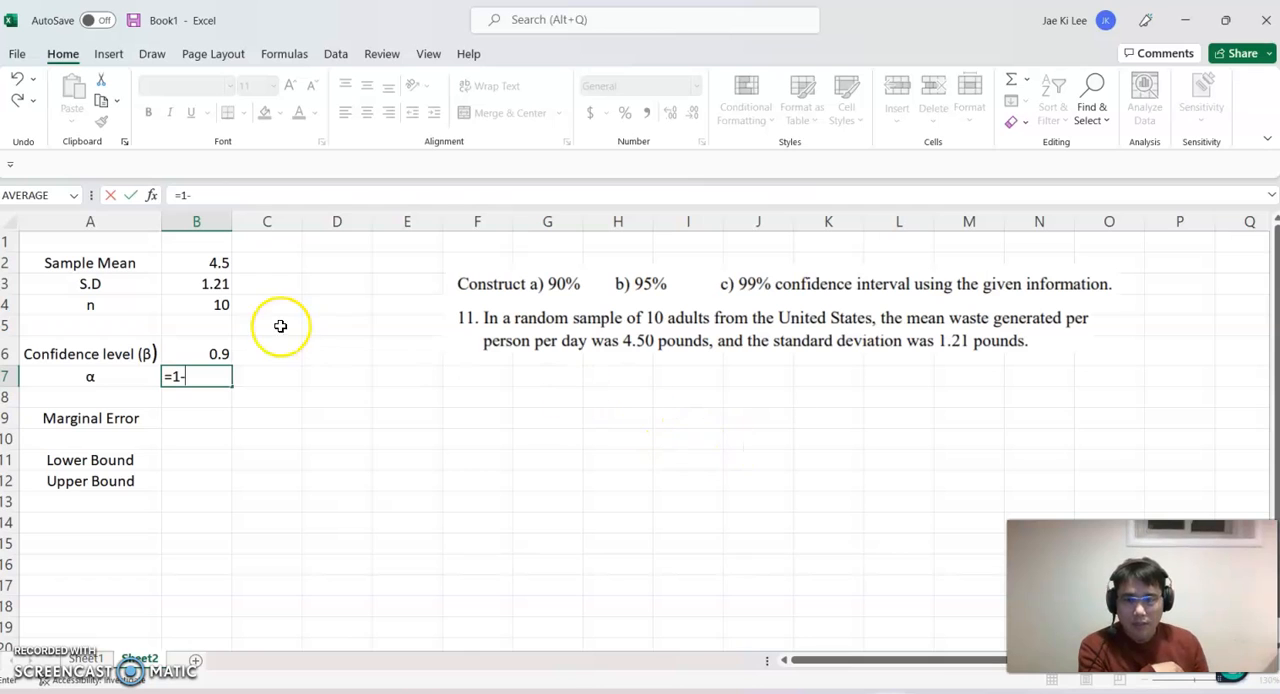
key("Return")
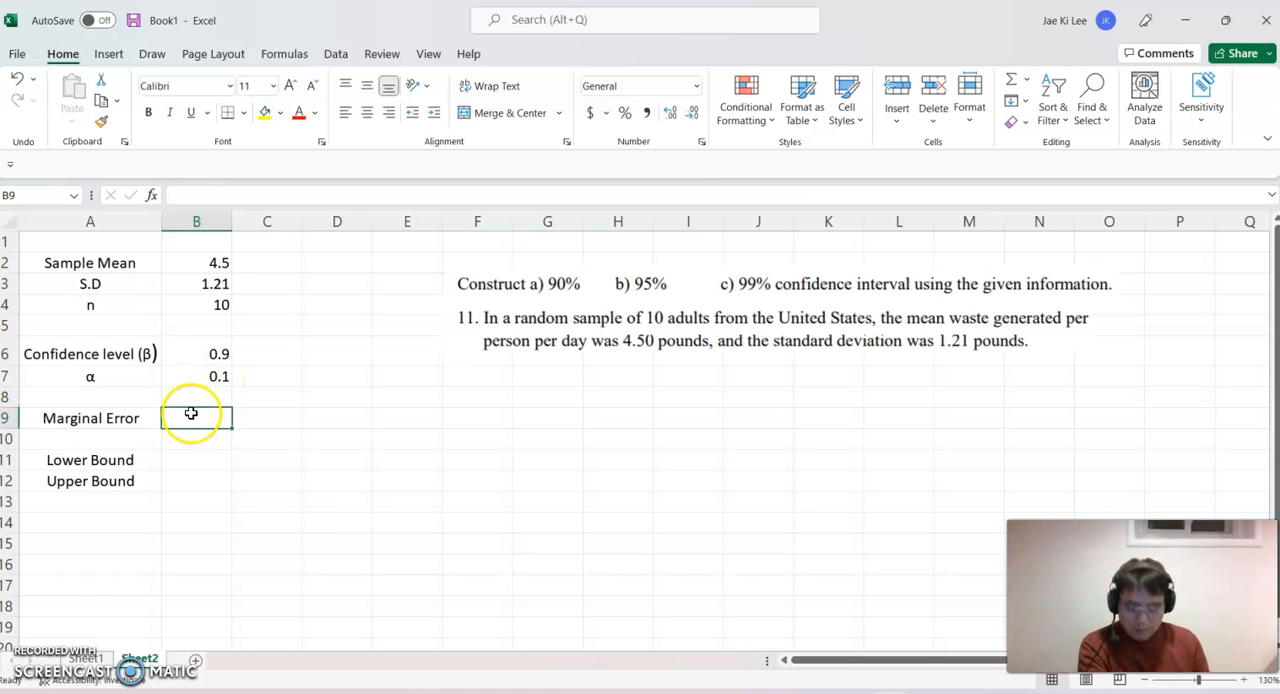
Compute the marginal error with CONFIDENCE.T(α, S.D, n) and show it to three decimals as 0.701
type("=")
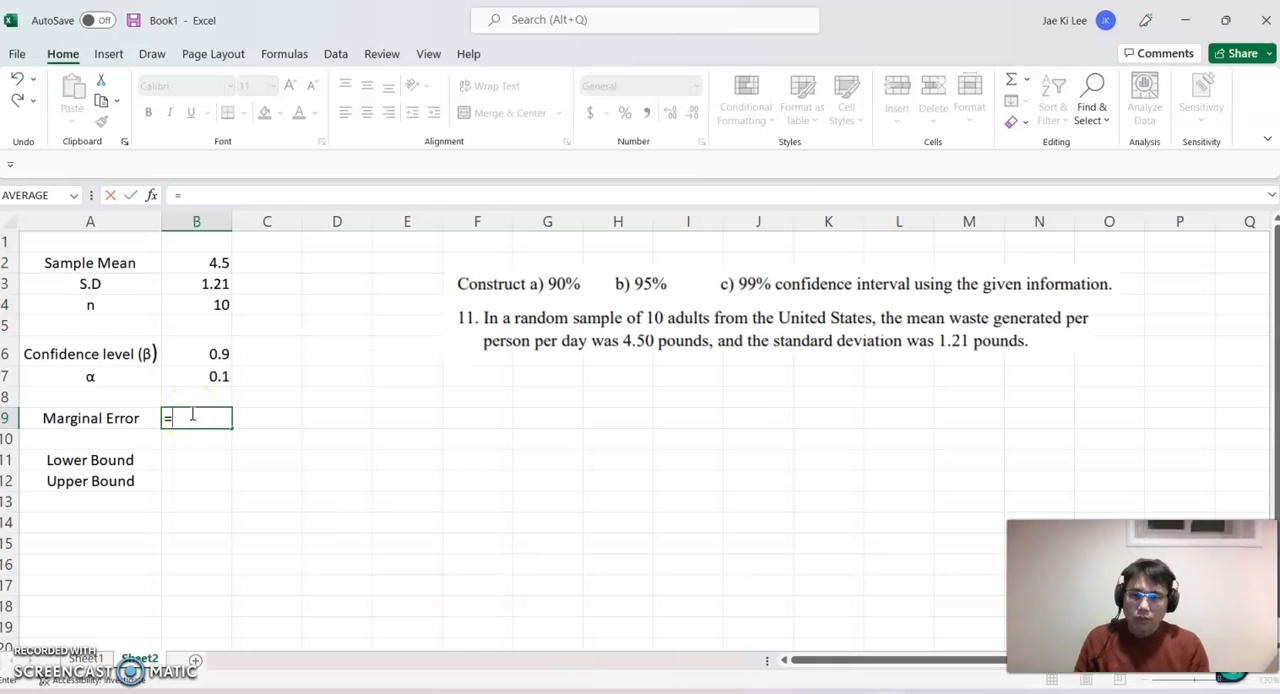
type("confi")
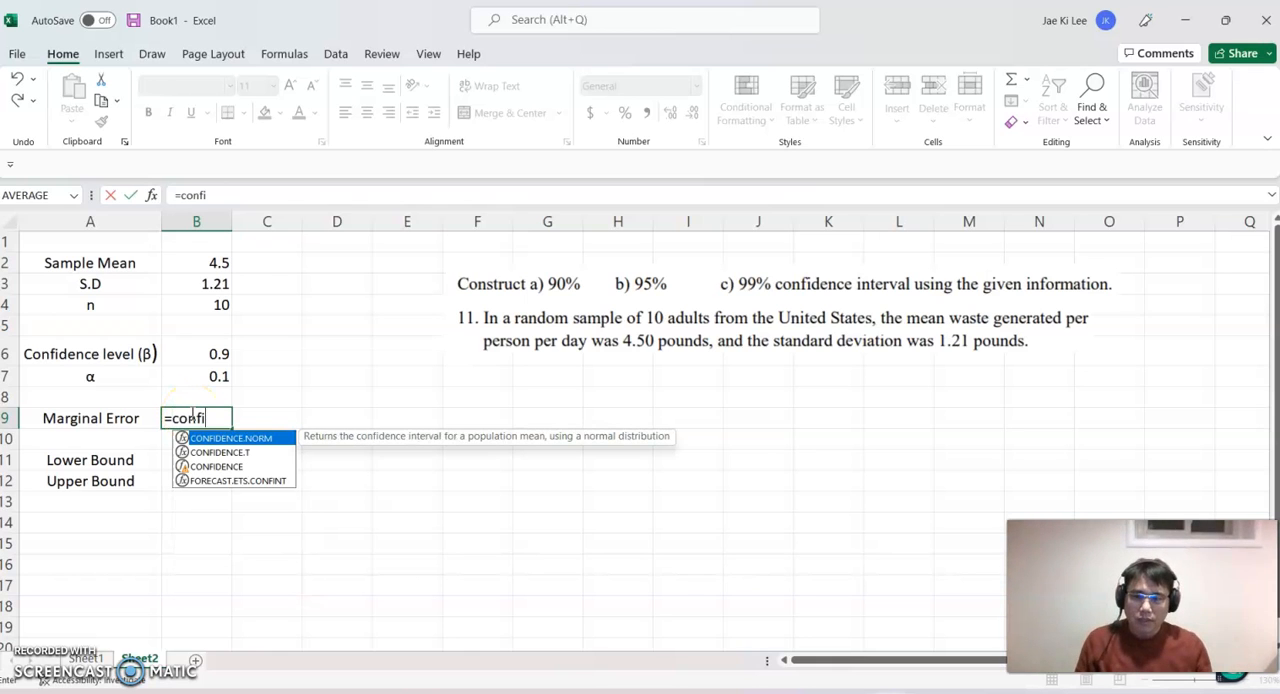
mouse_move(245, 470)
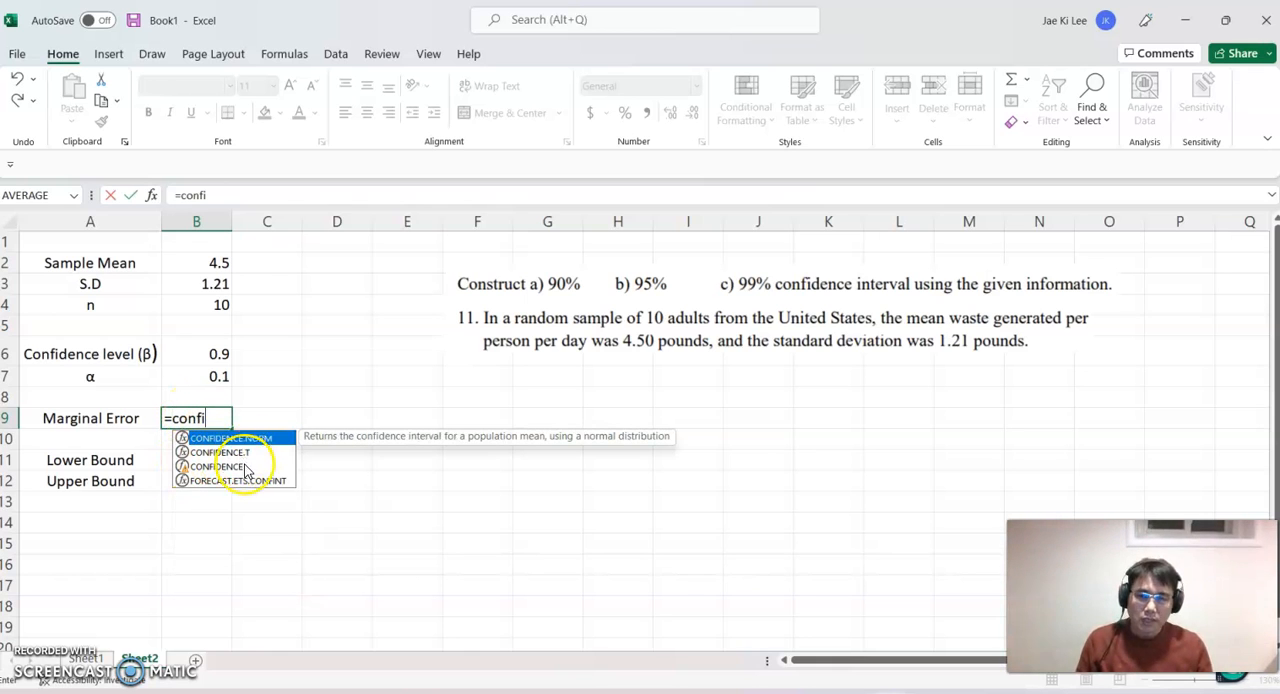
mouse_move(658, 323)
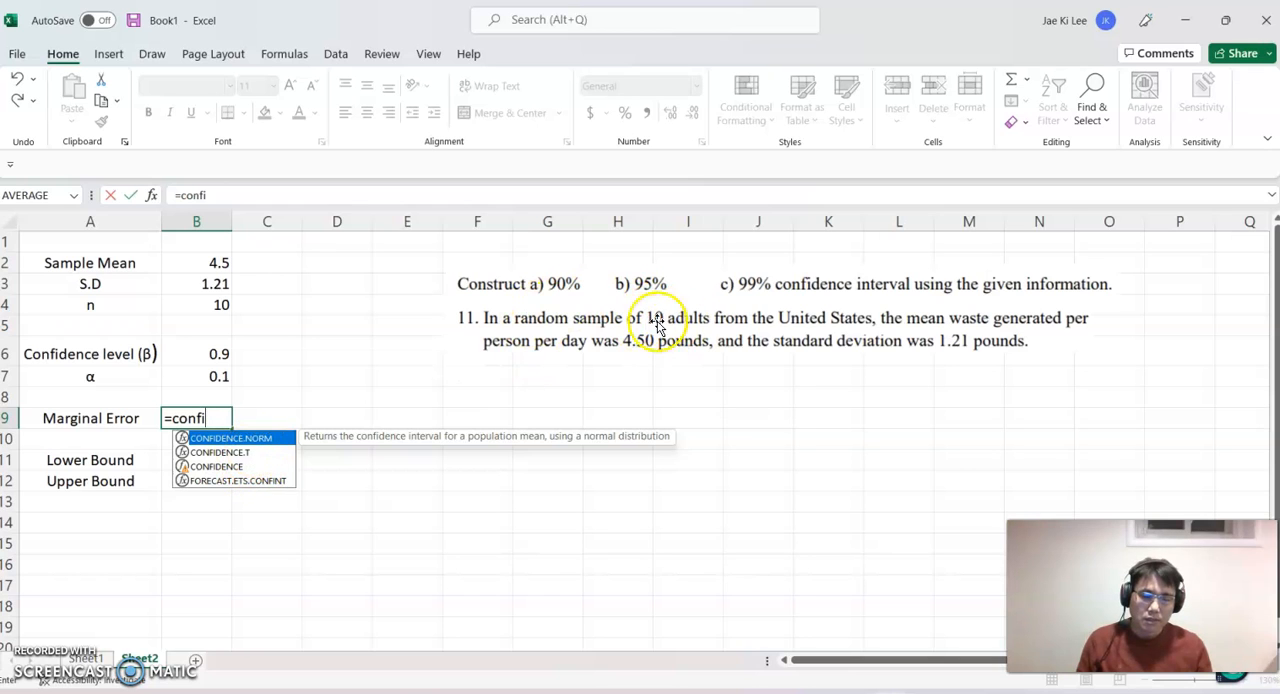
mouse_move(1040, 407)
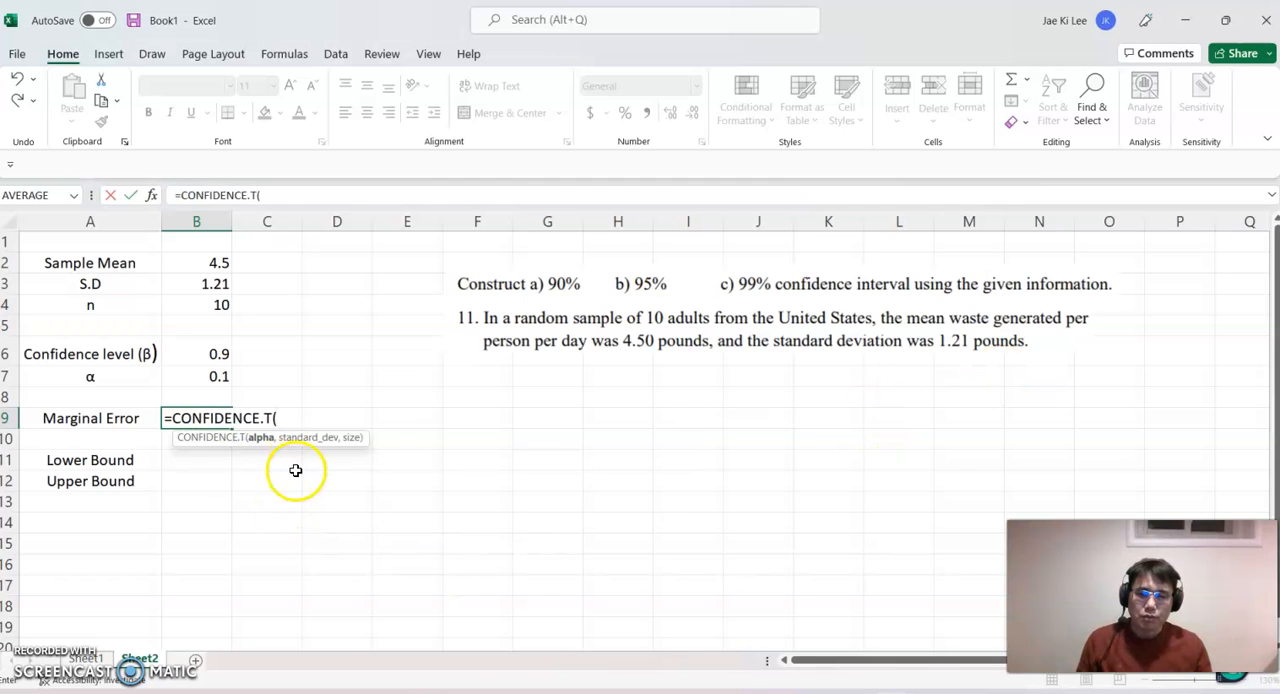
left_click(196, 376)
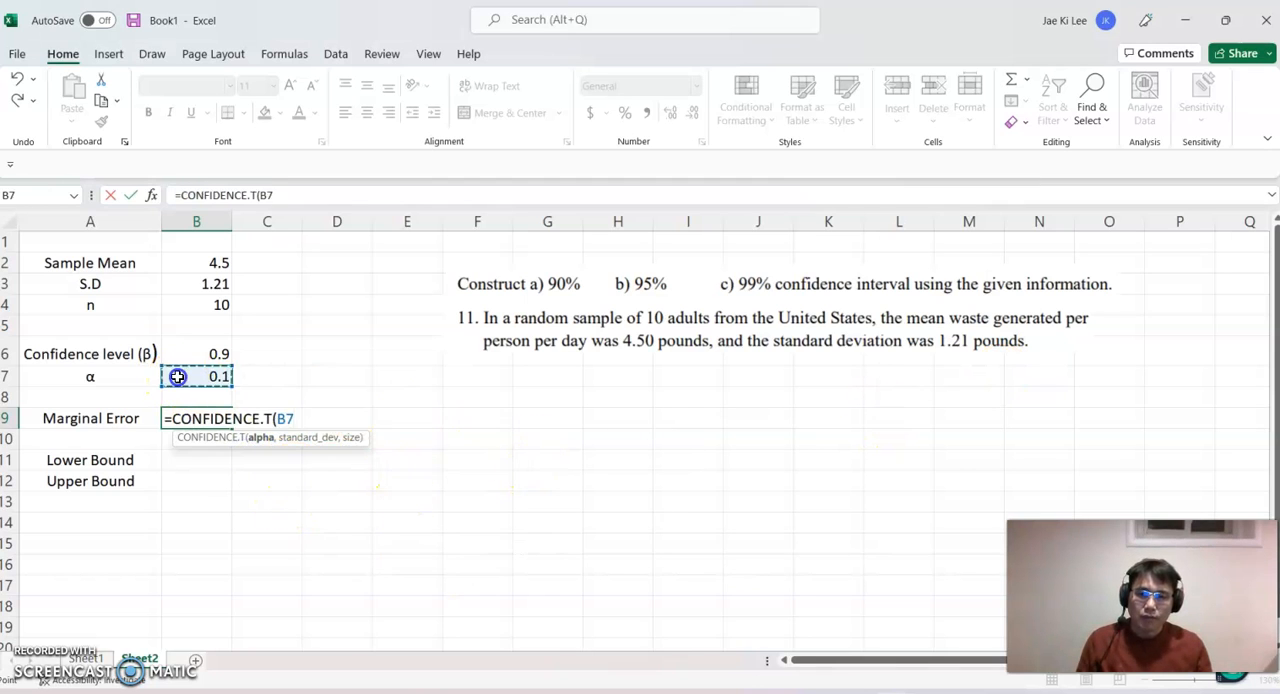
type(",")
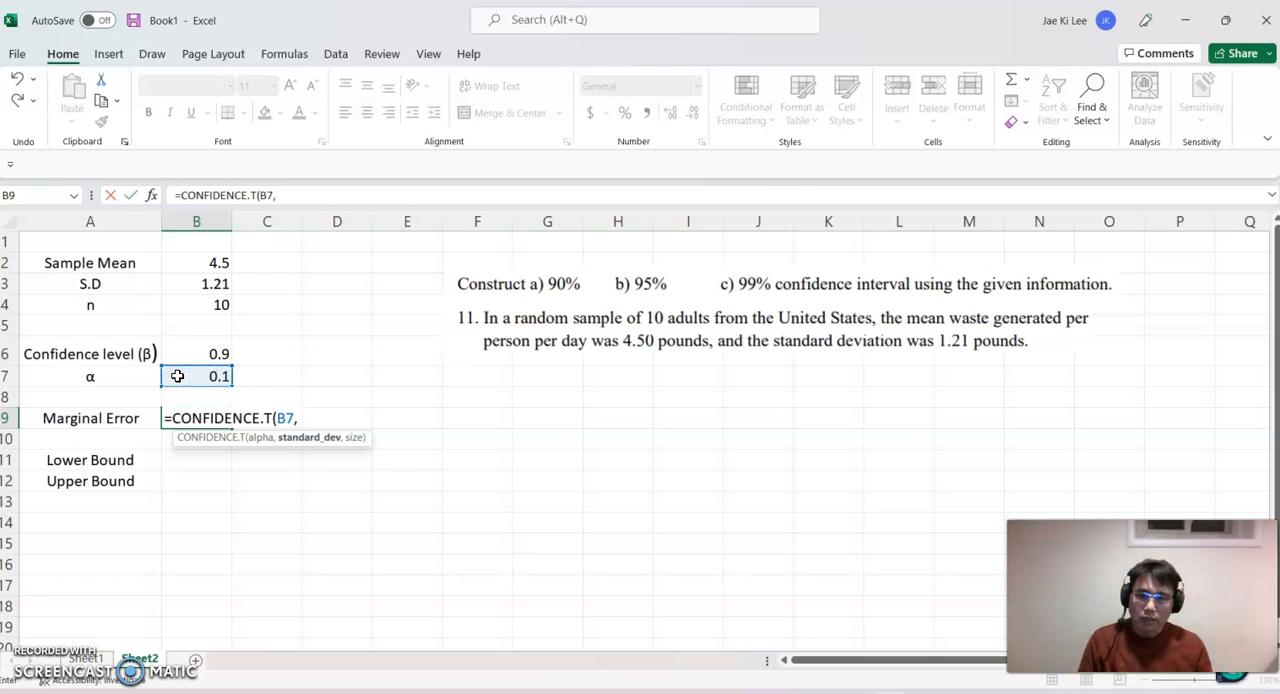
left_click(196, 283)
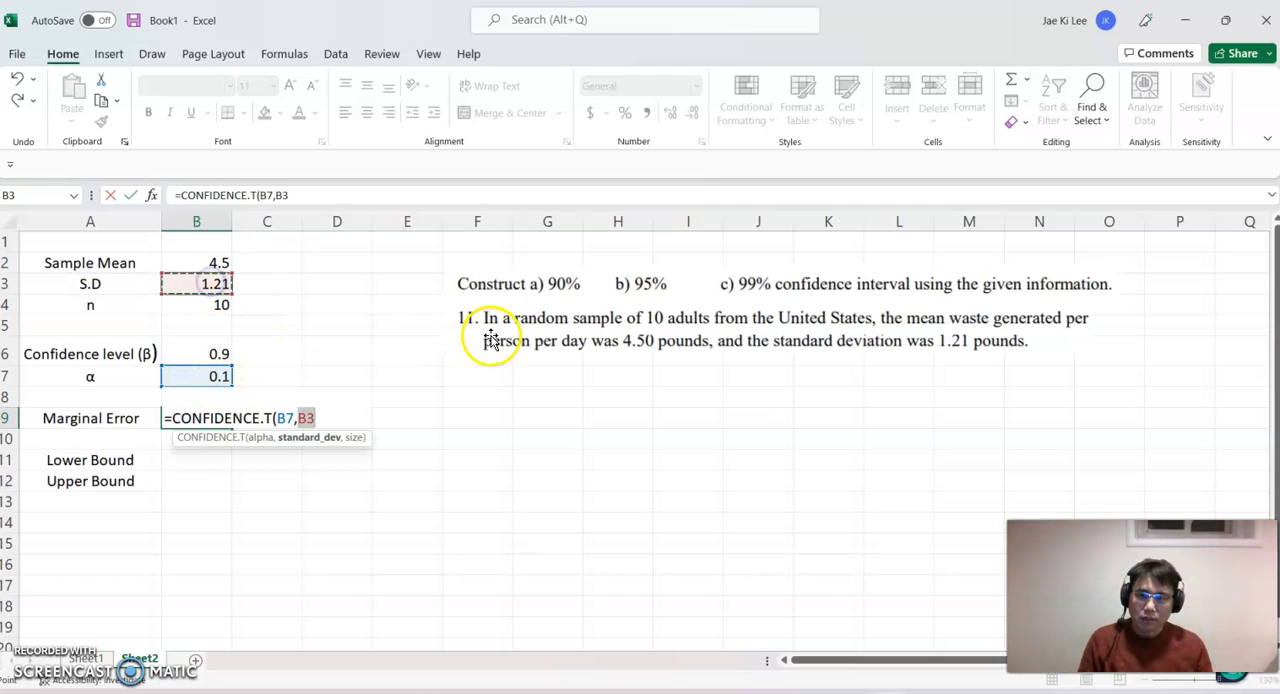
type(",")
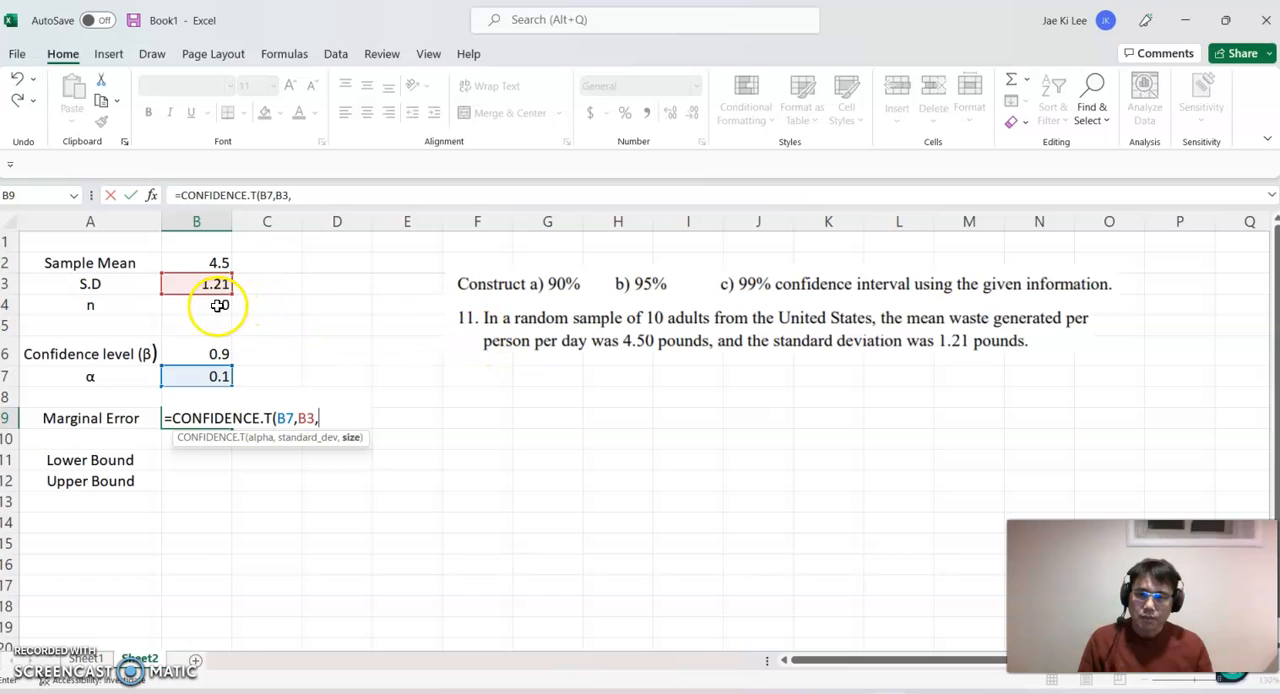
left_click(196, 305)
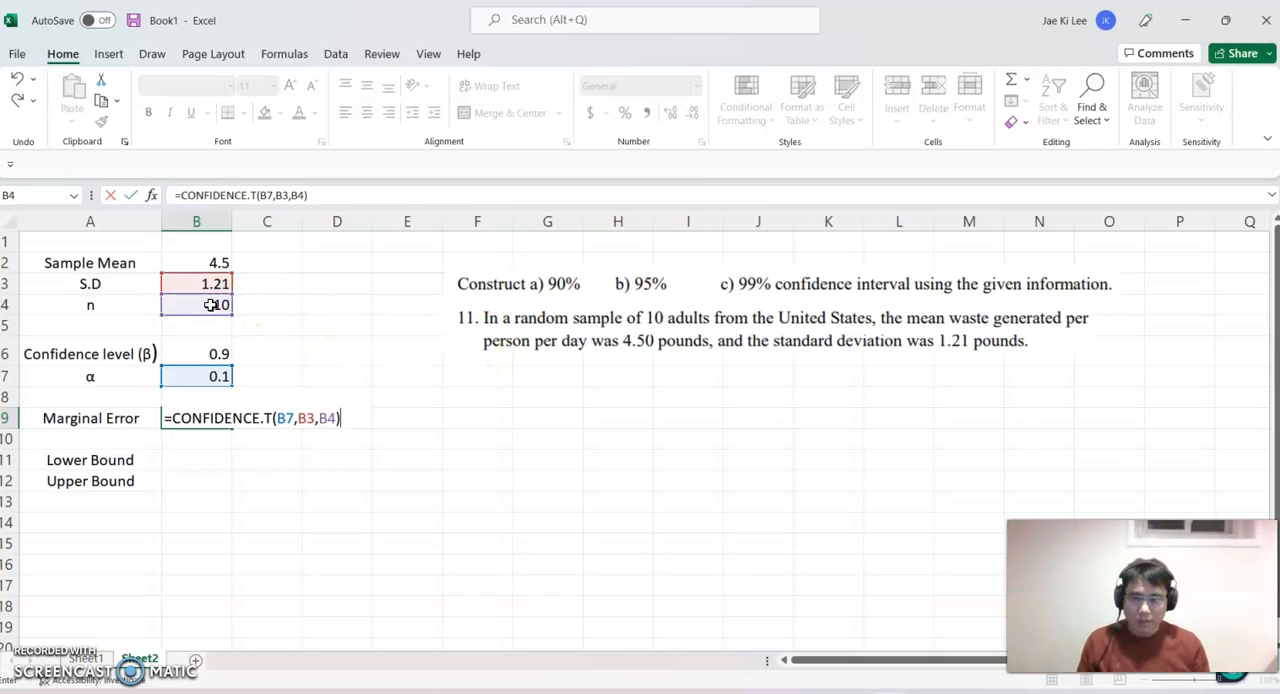
key("Return")
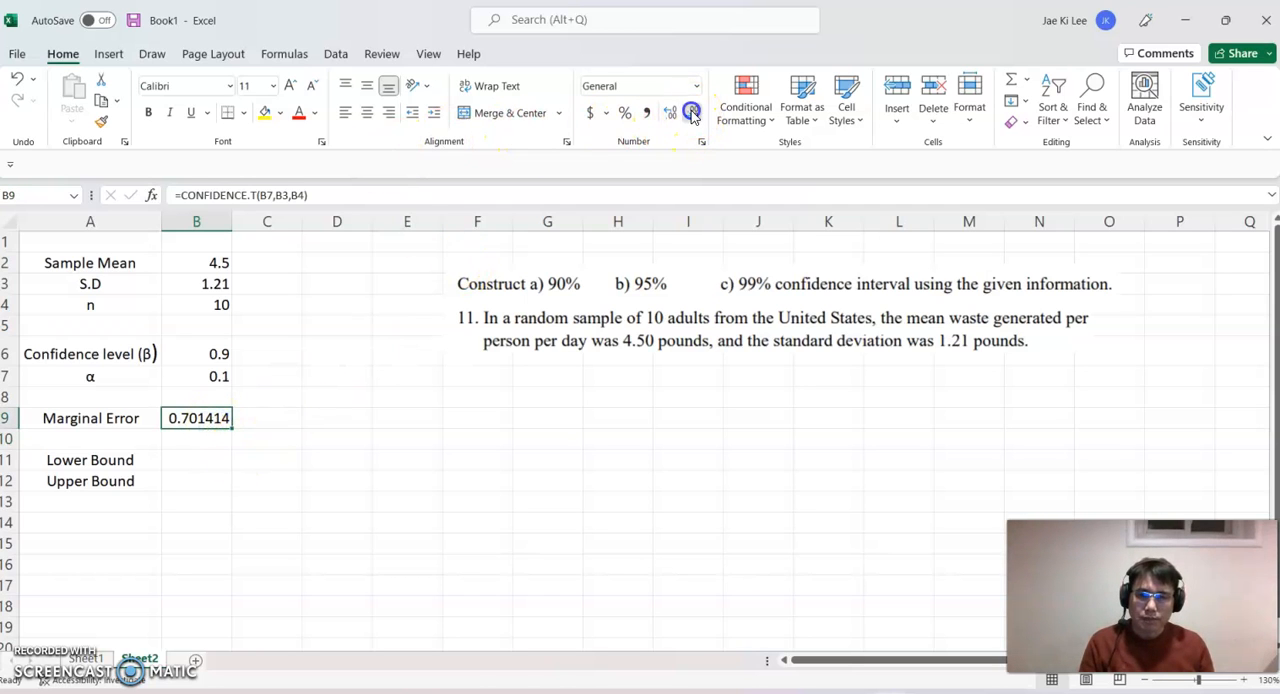
left_click(691, 112)
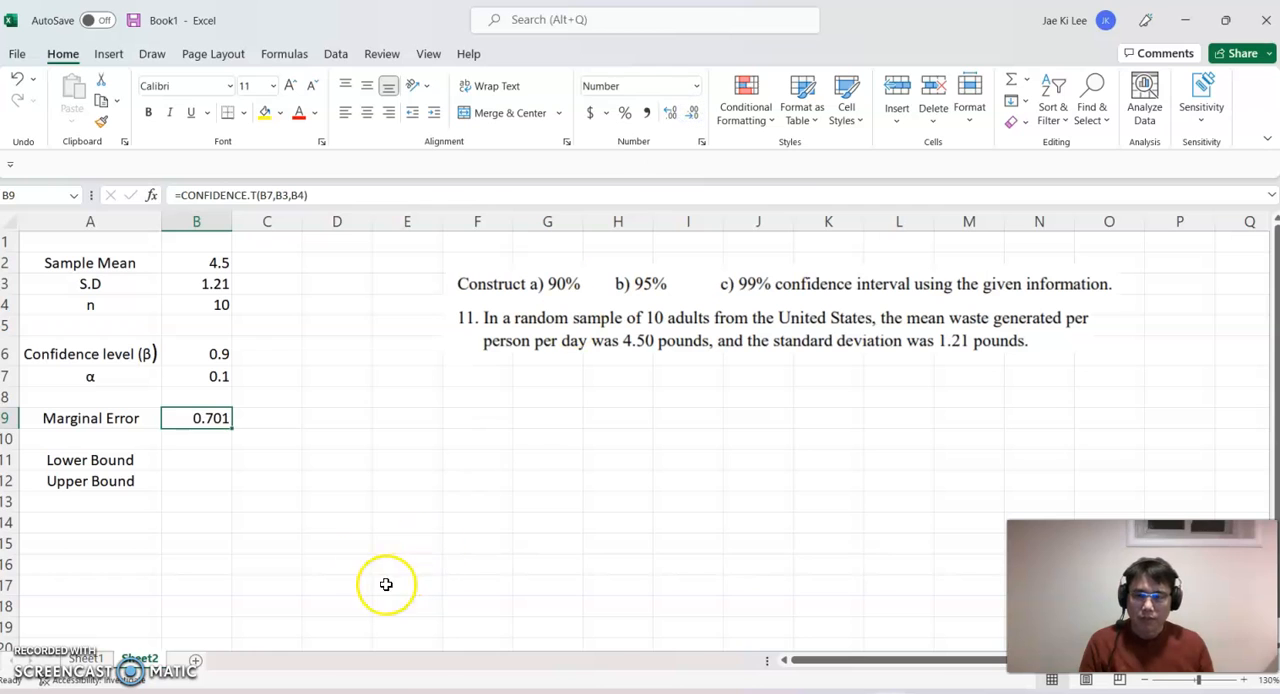
Compute lower bound 3.799 as mean minus margin and upper bound 5.201 as mean plus margin
left_click(196, 460)
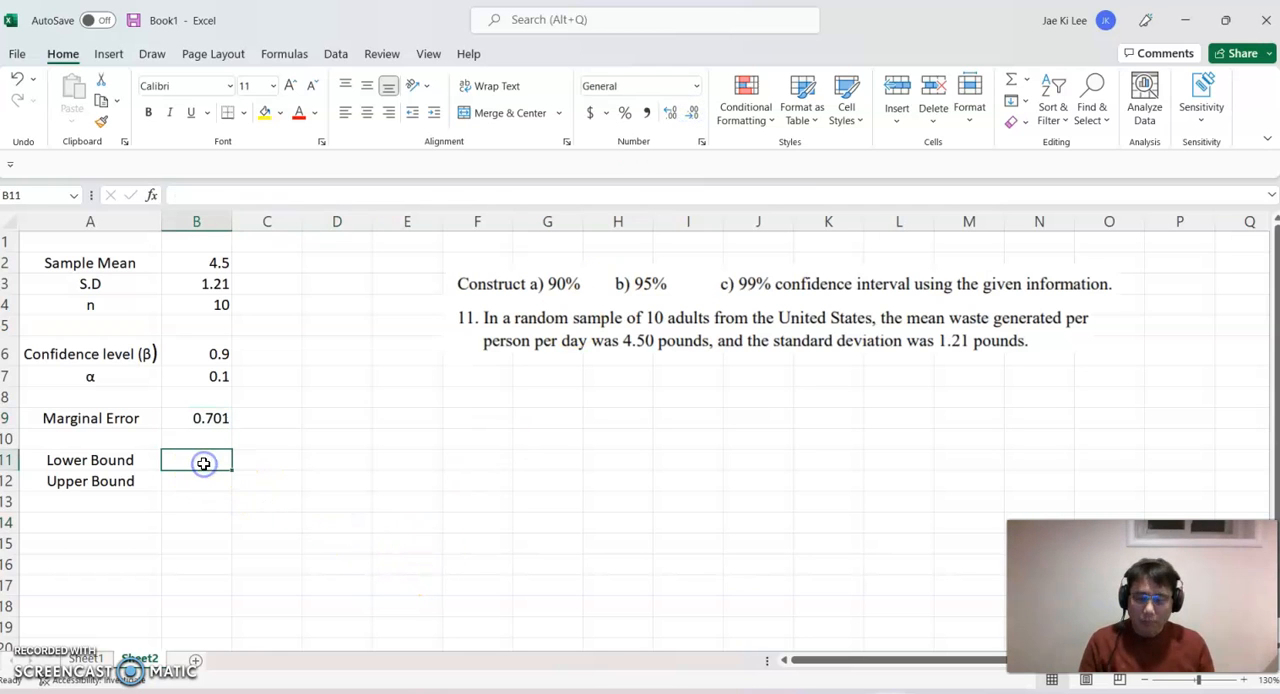
type("=")
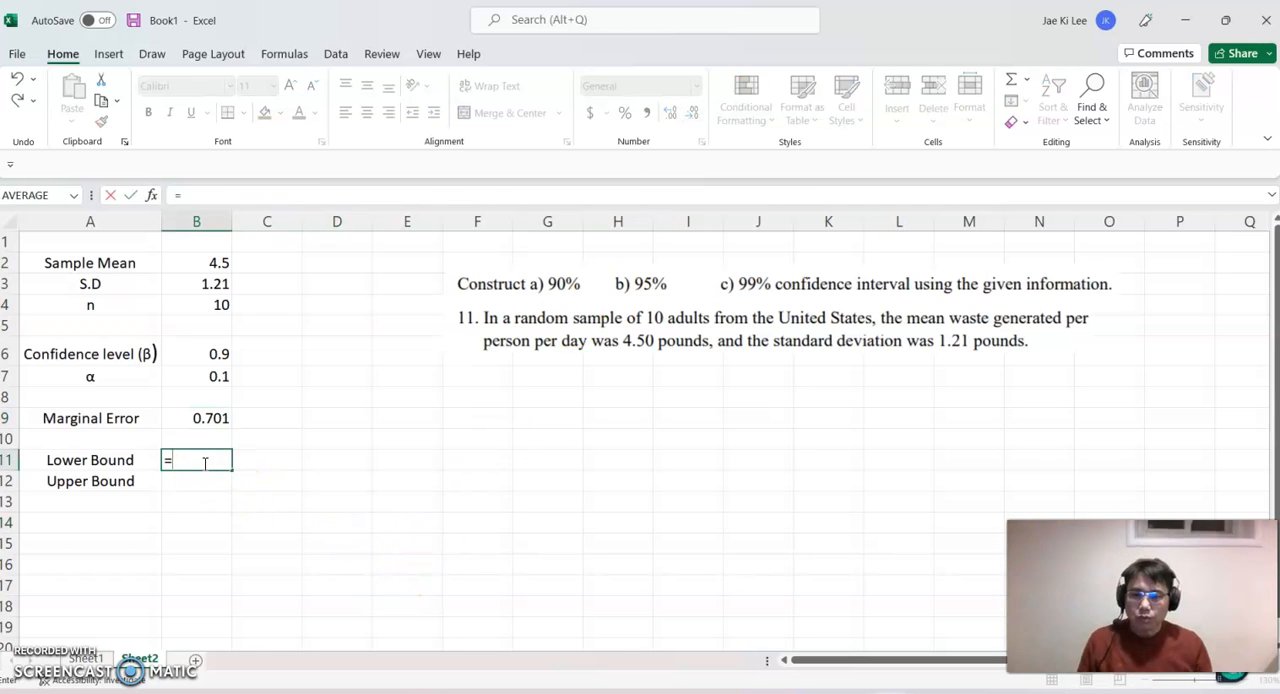
left_click(196, 262)
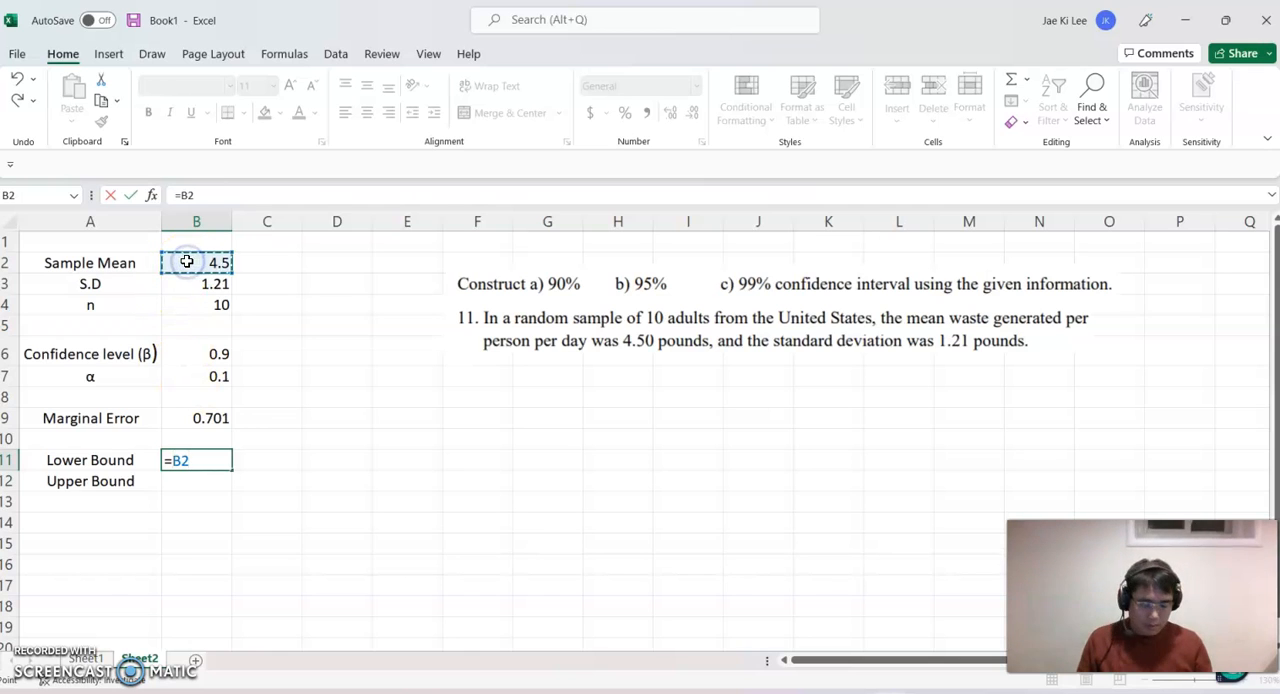
type("-")
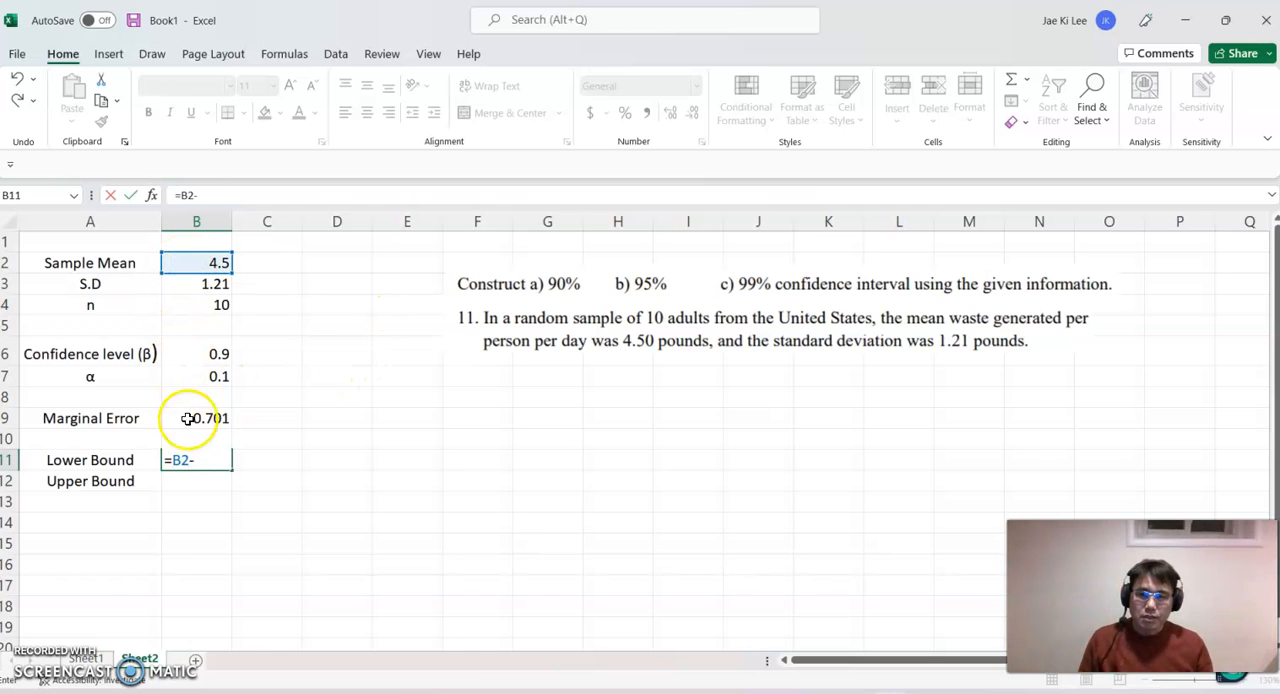
key("Return")
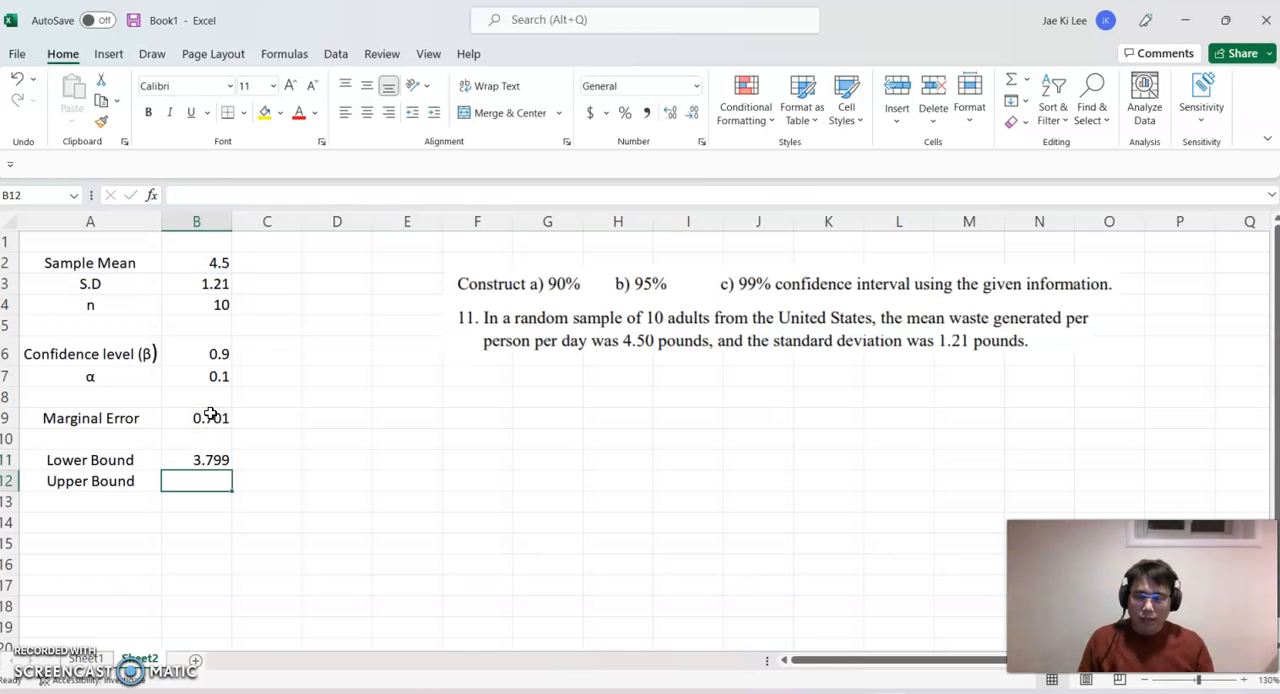
type("=")
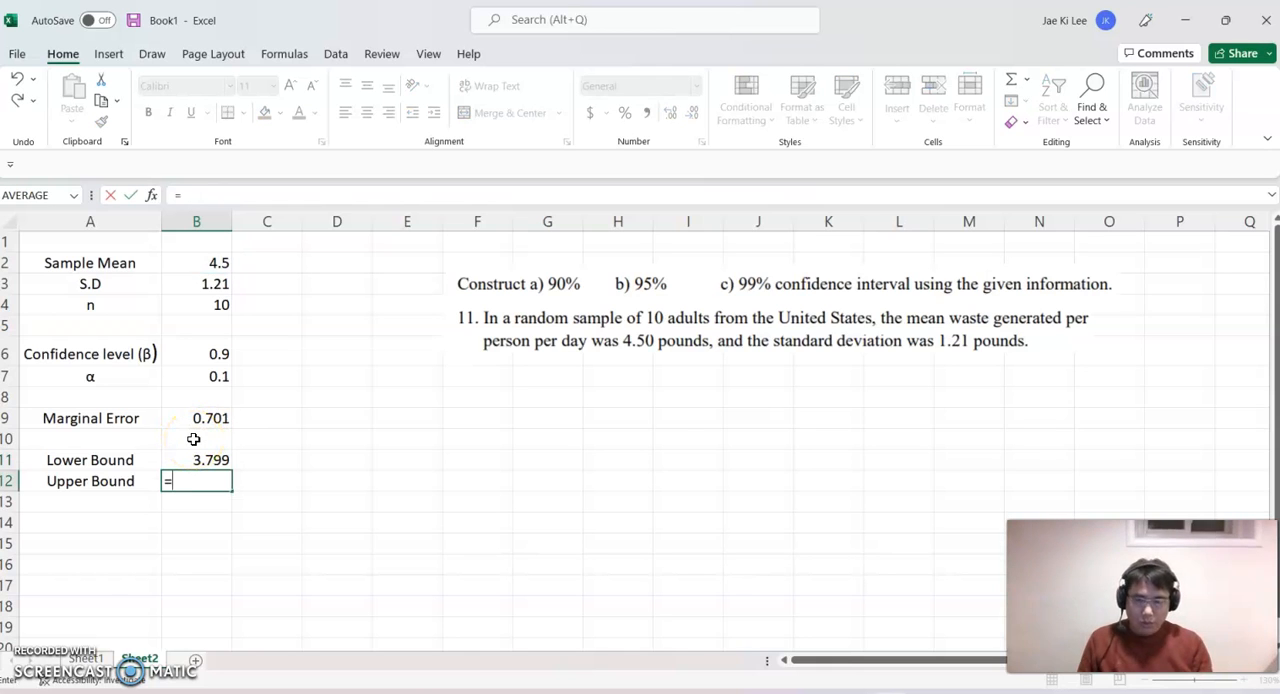
left_click(196, 262)
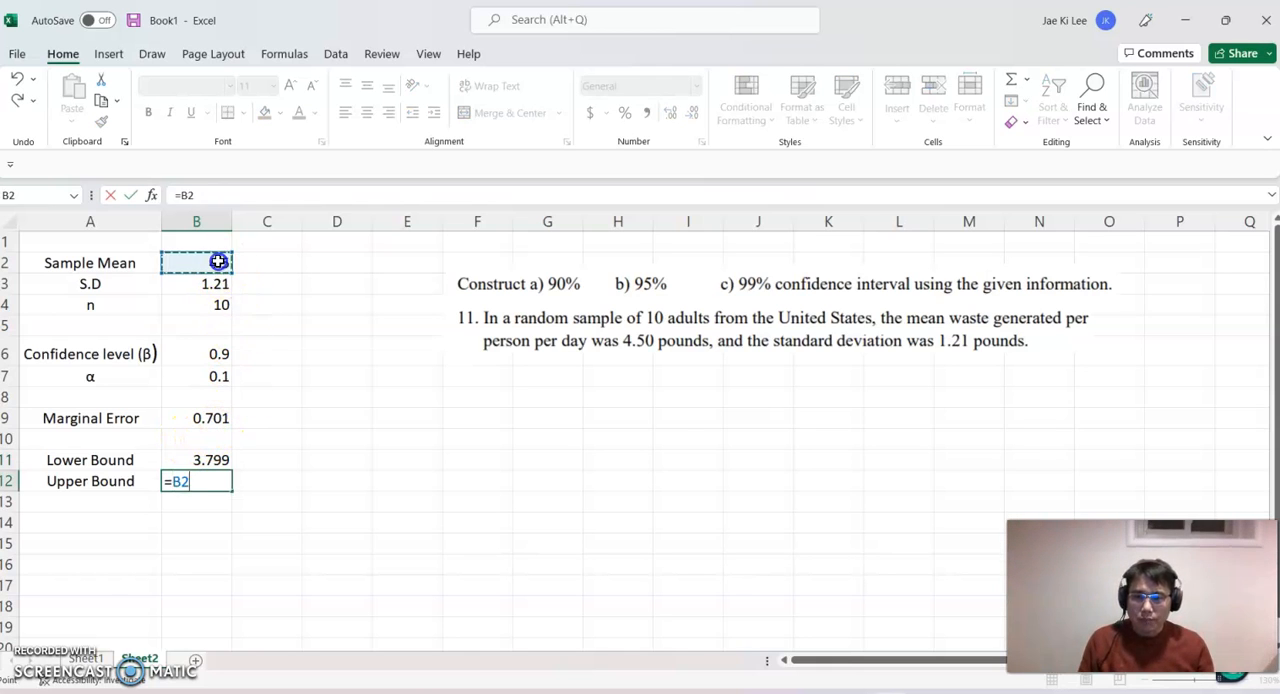
type("+")
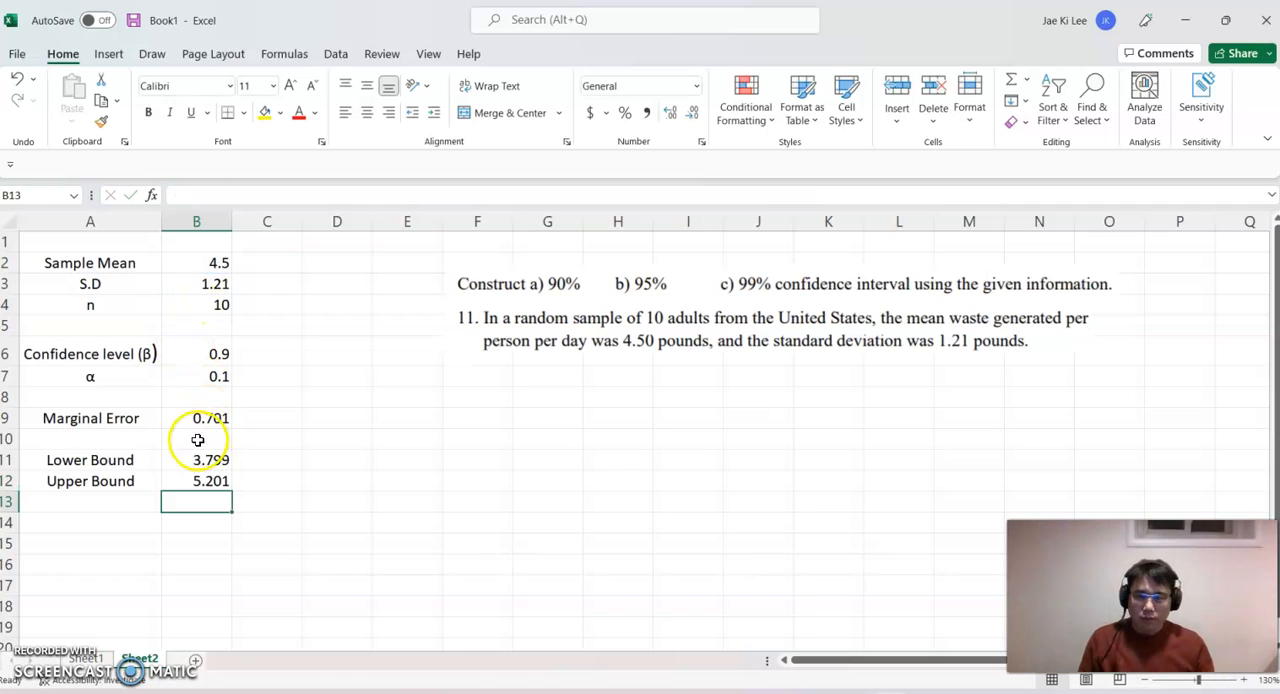
mouse_move(268, 470)
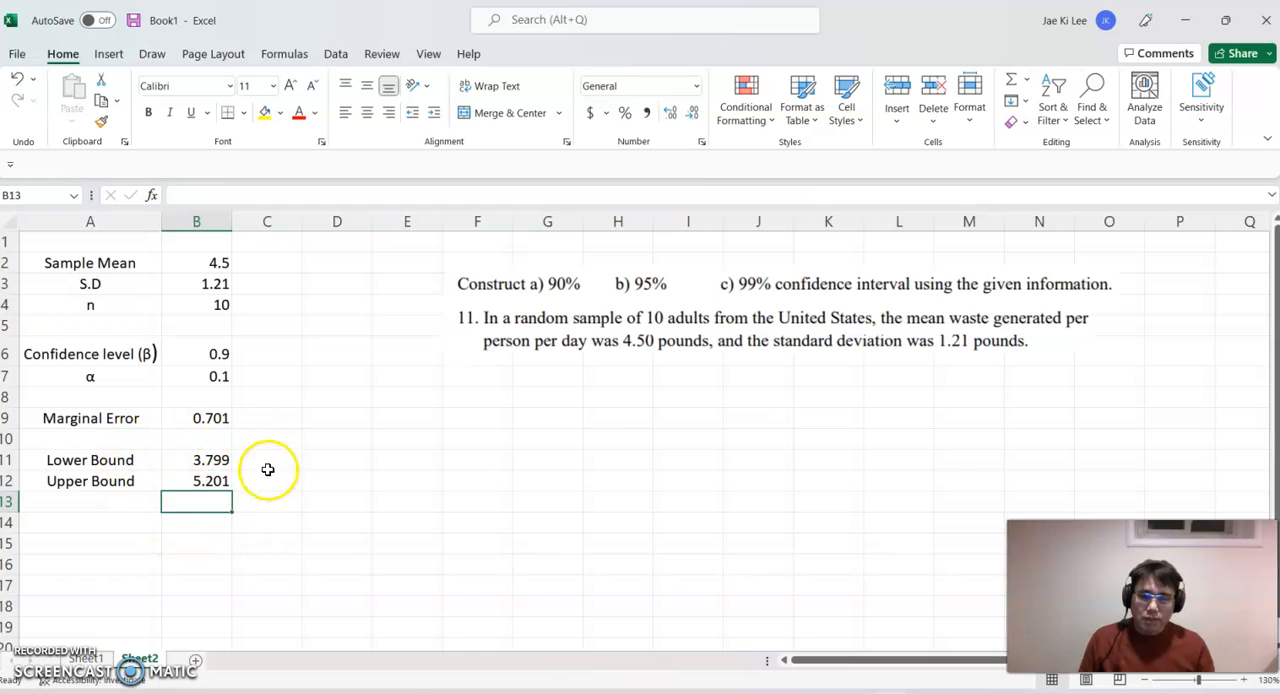
Write "90% confidence interval is (3.799, 5.201)" in F8 beside the problem
left_click(476, 397)
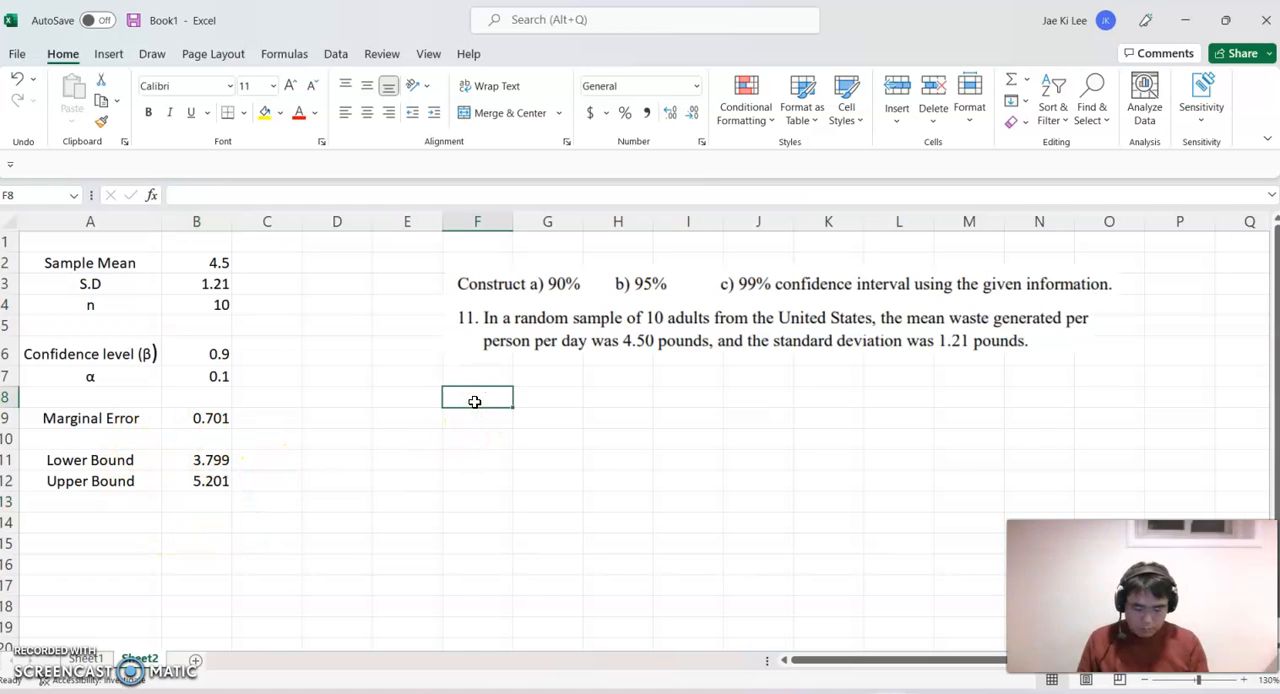
type("90% c")
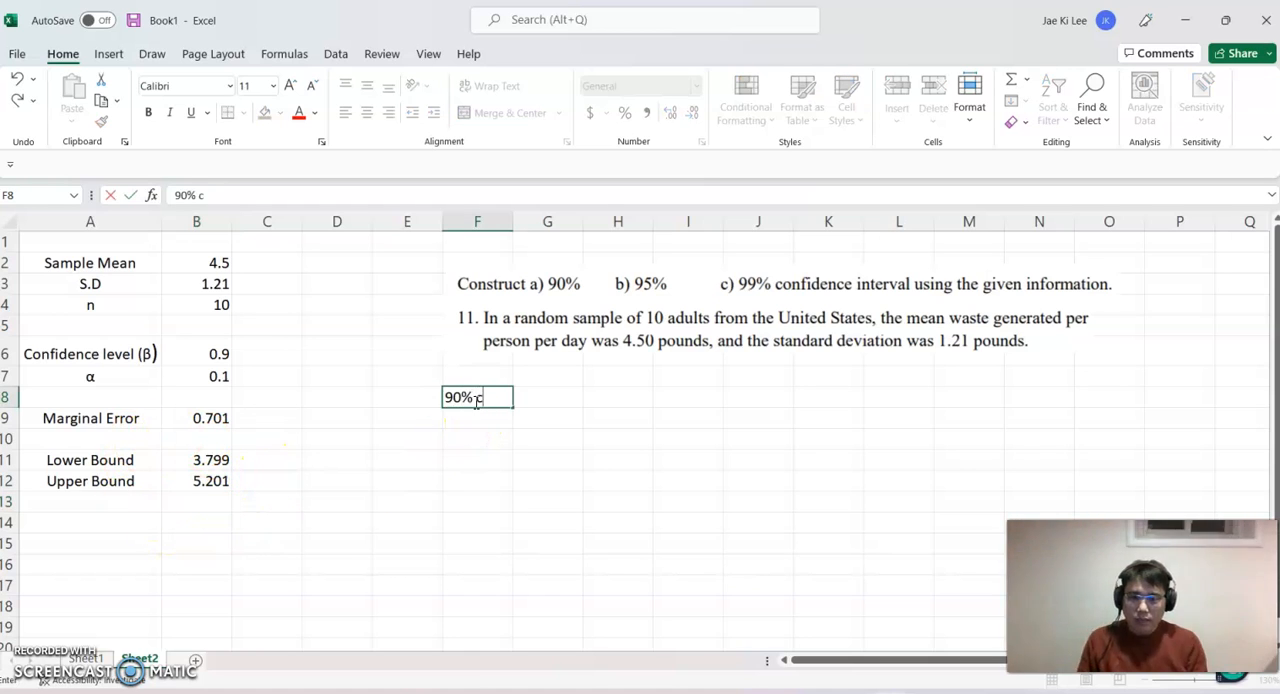
type("onfidence i")
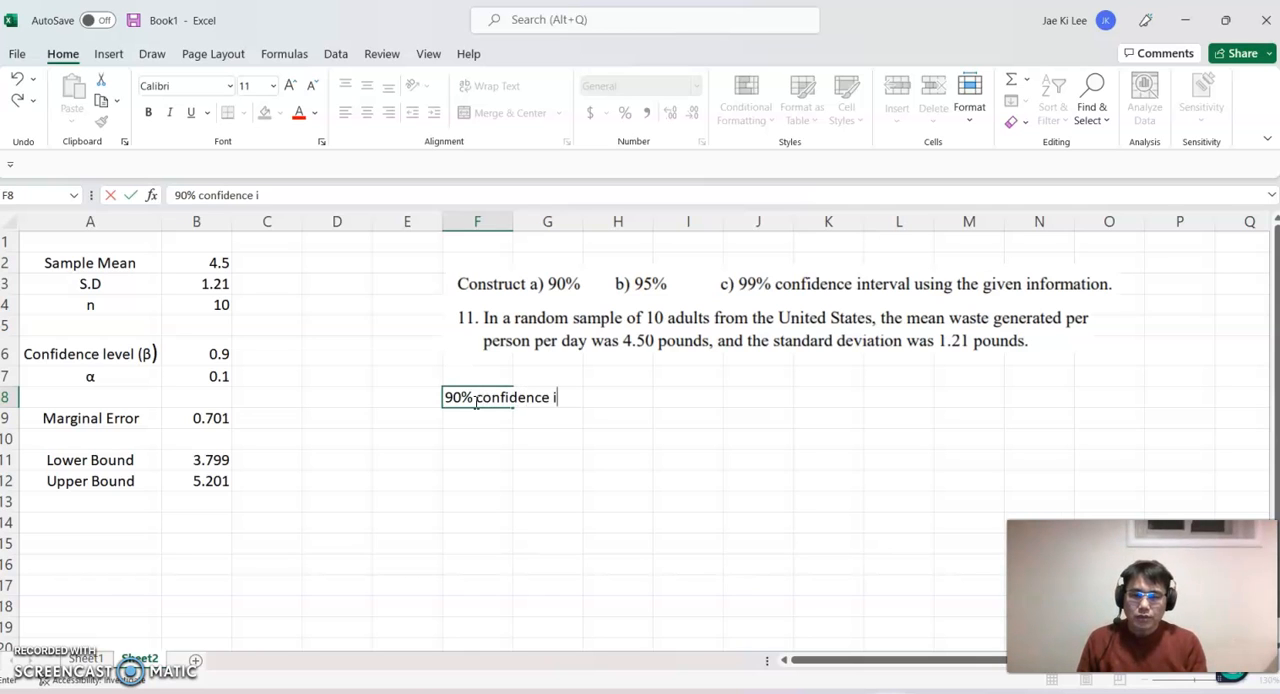
type("nterval is")
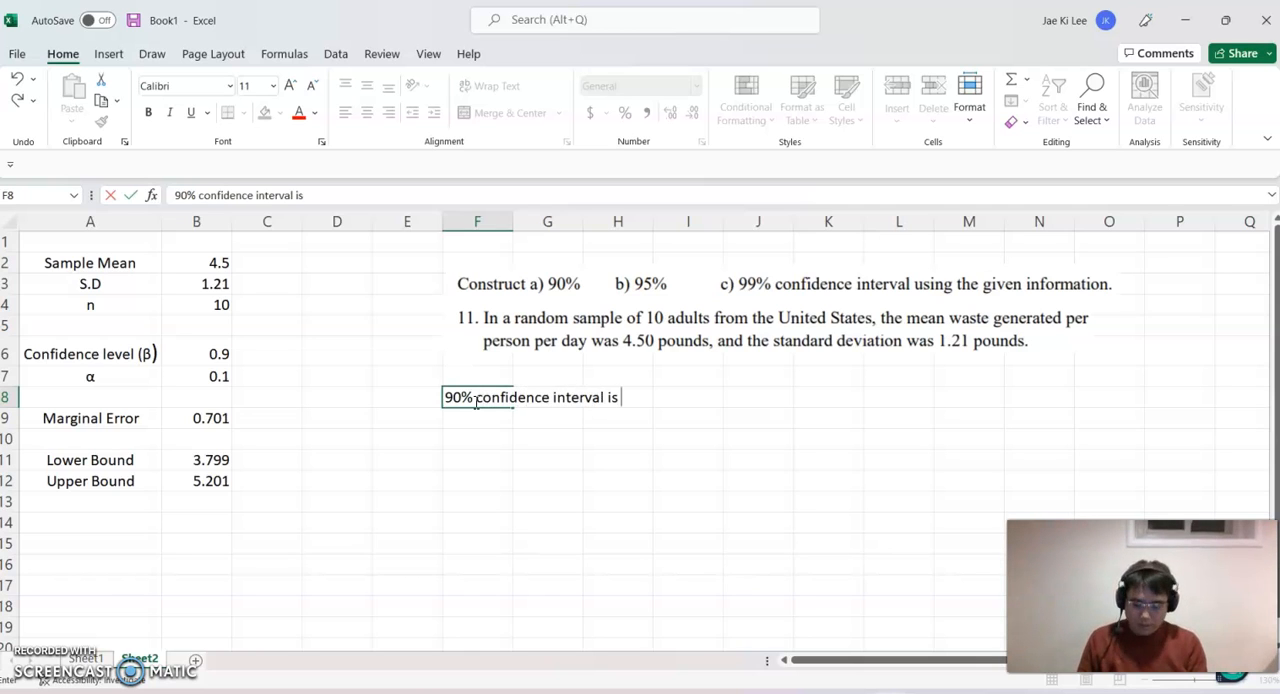
type("(3.")
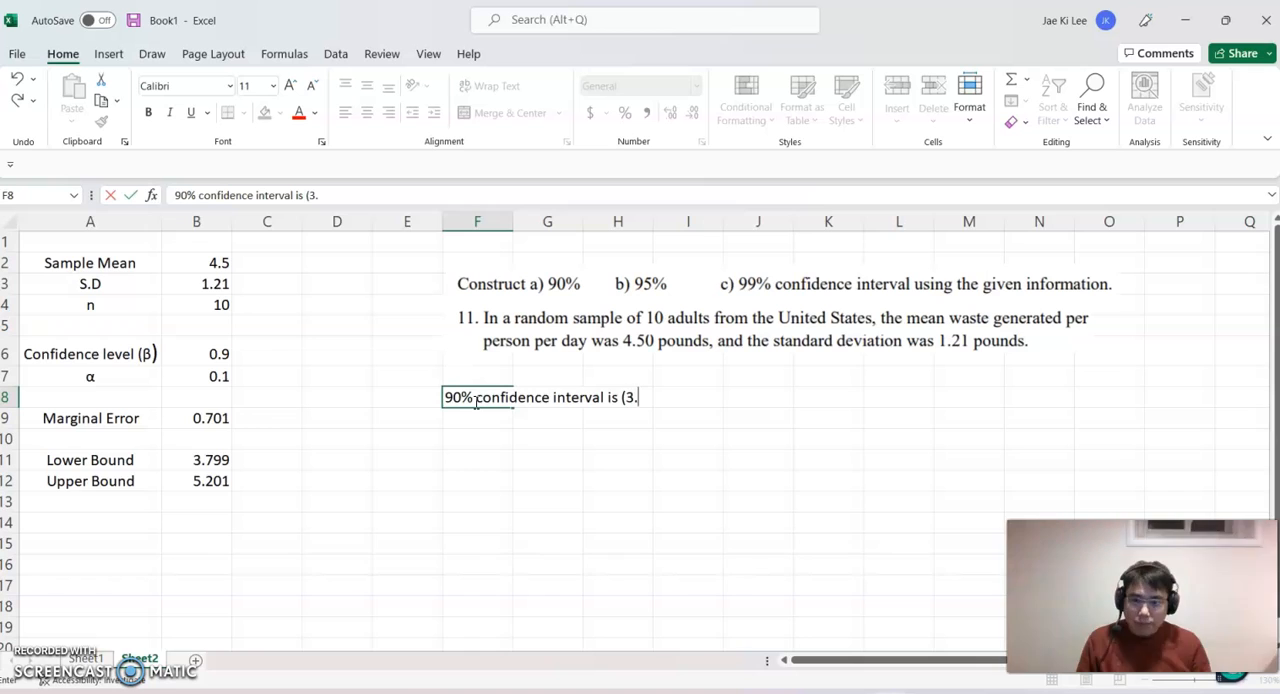
type("799,")
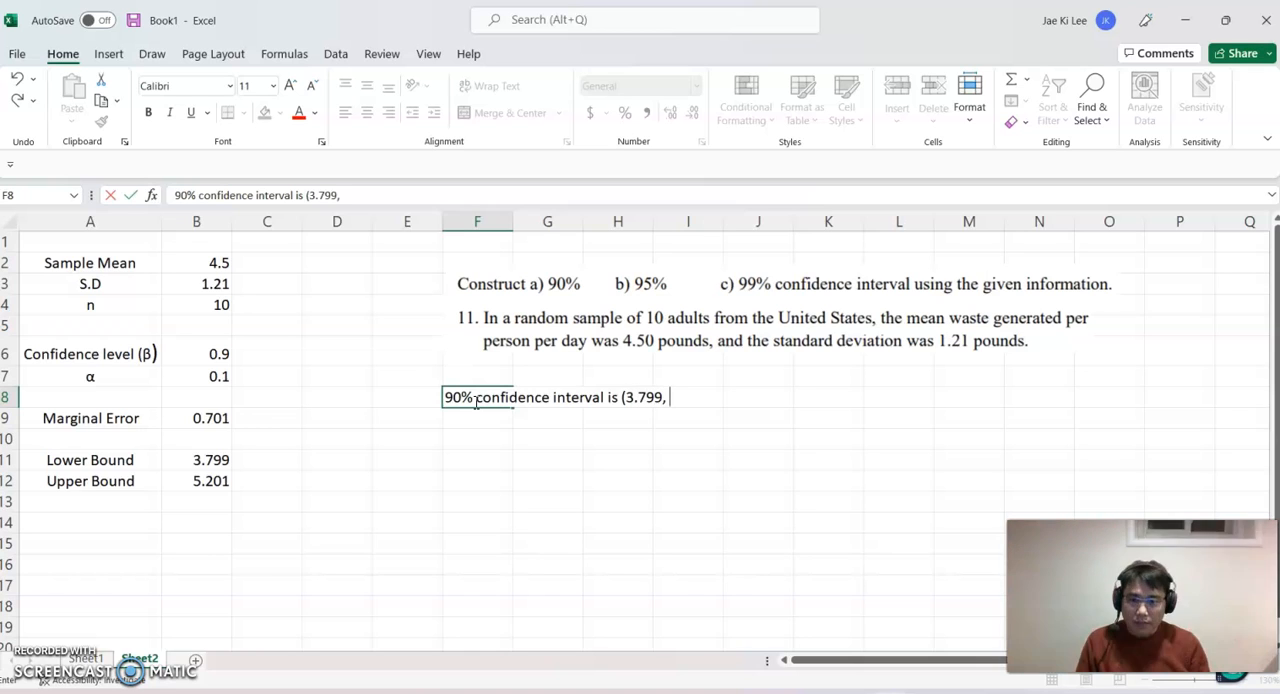
type("5.201")
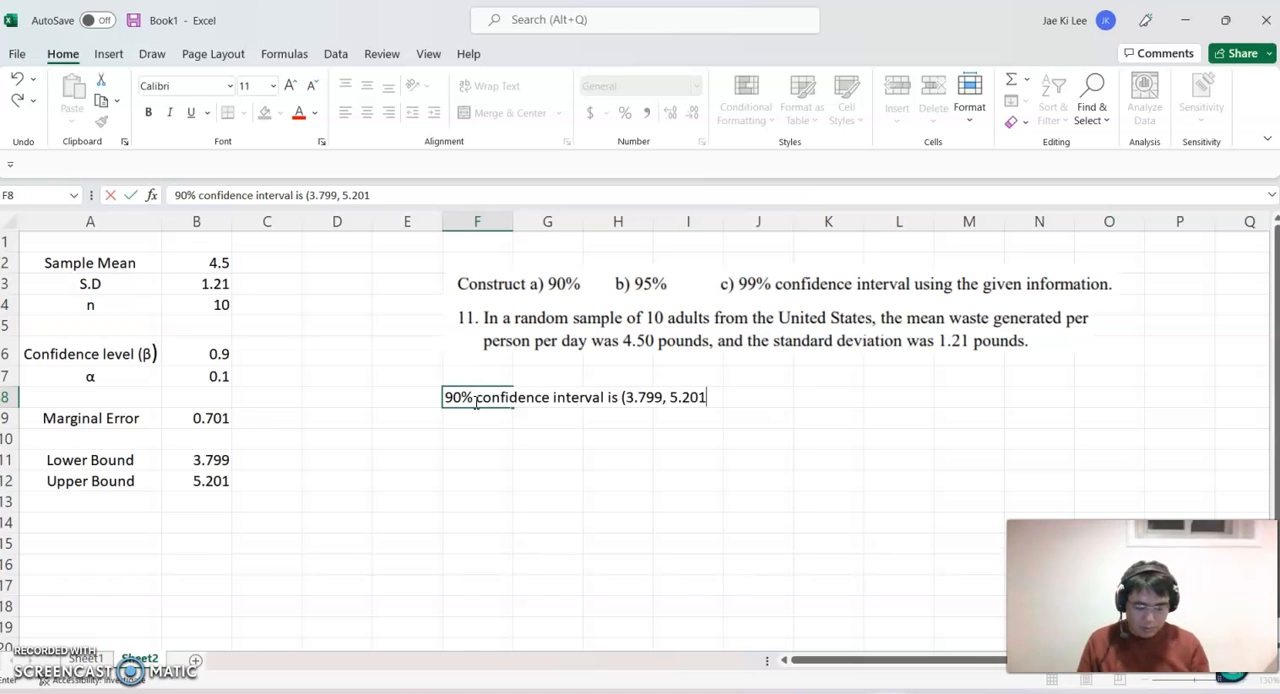
type(")")
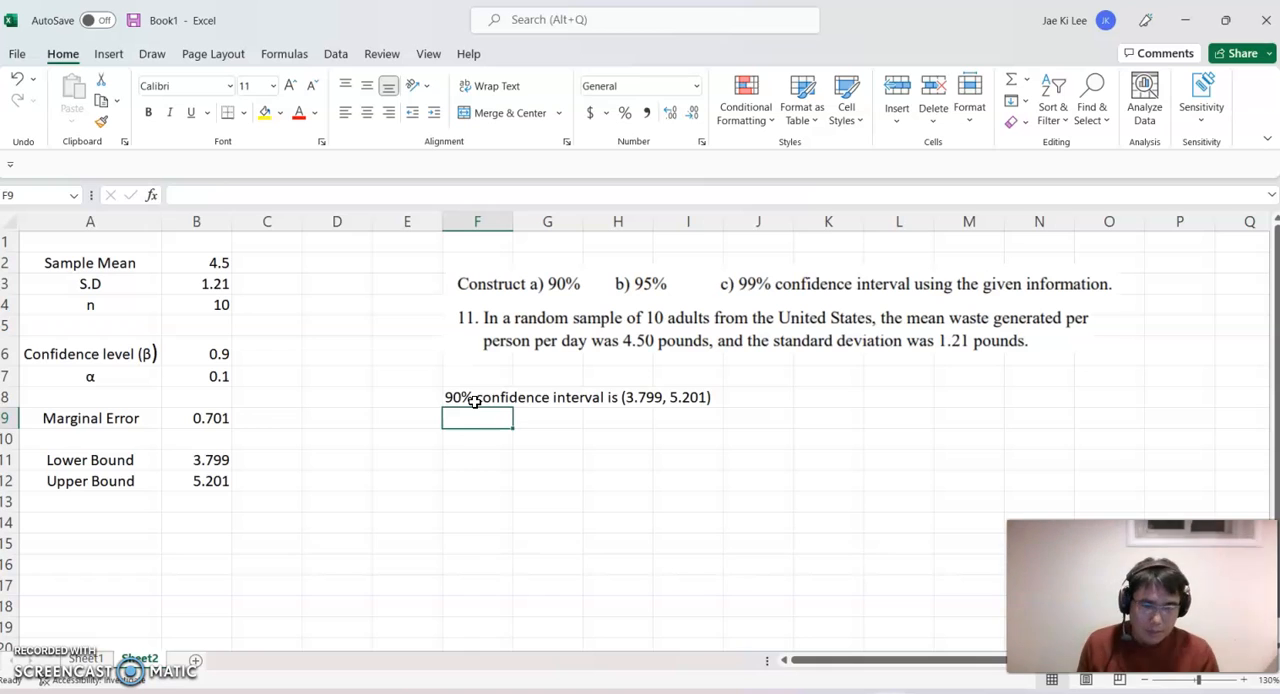
mouse_move(218, 567)
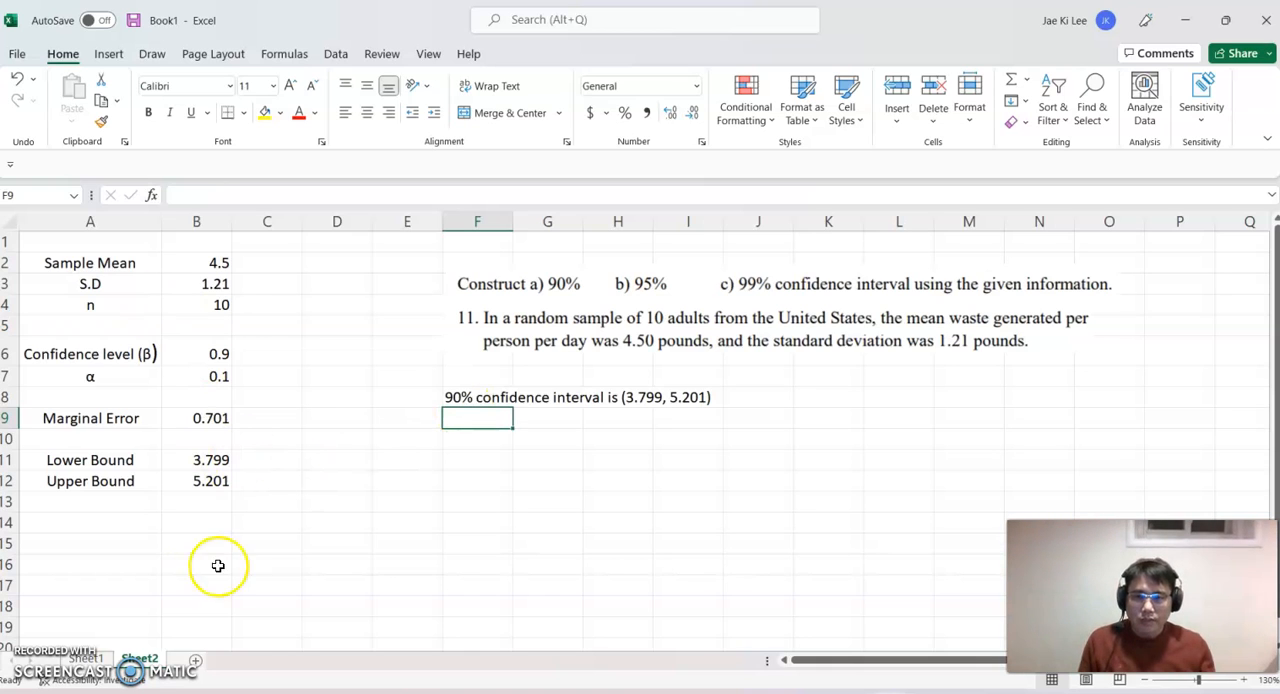
mouse_move(329, 488)
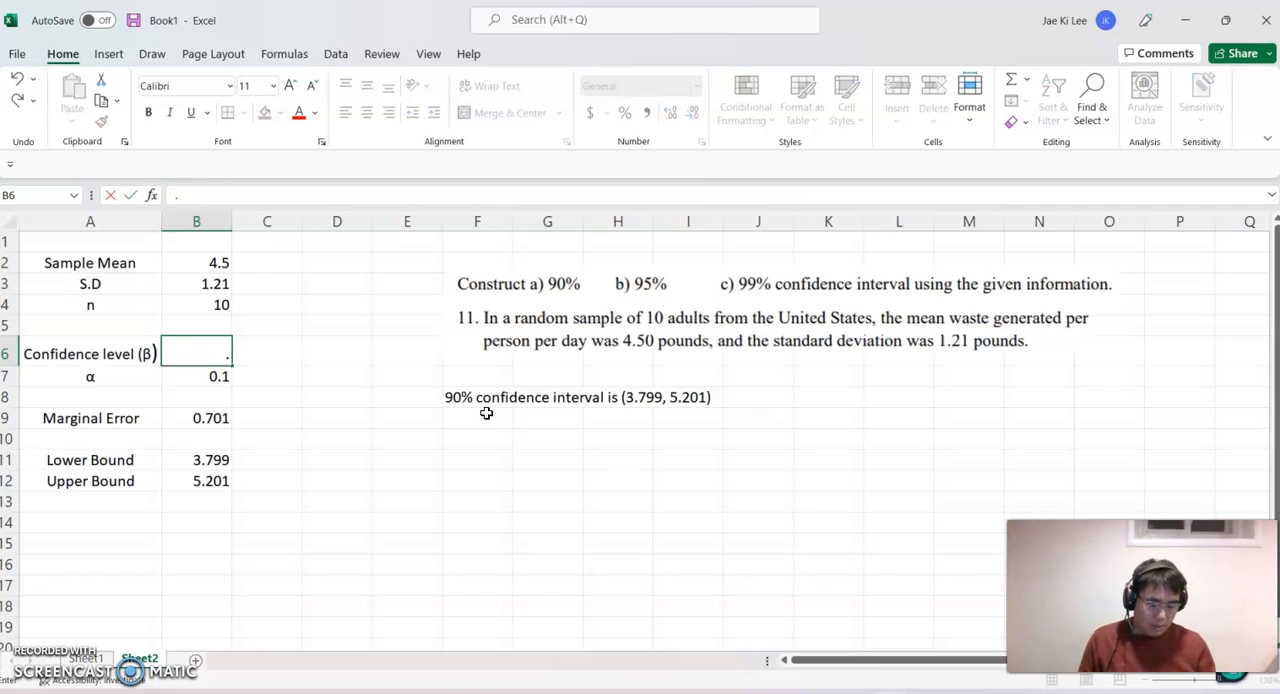
Change the confidence level to .95 so α becomes 0.05, margin 0.866 and bounds 3.634 and 5.366
type(".95")
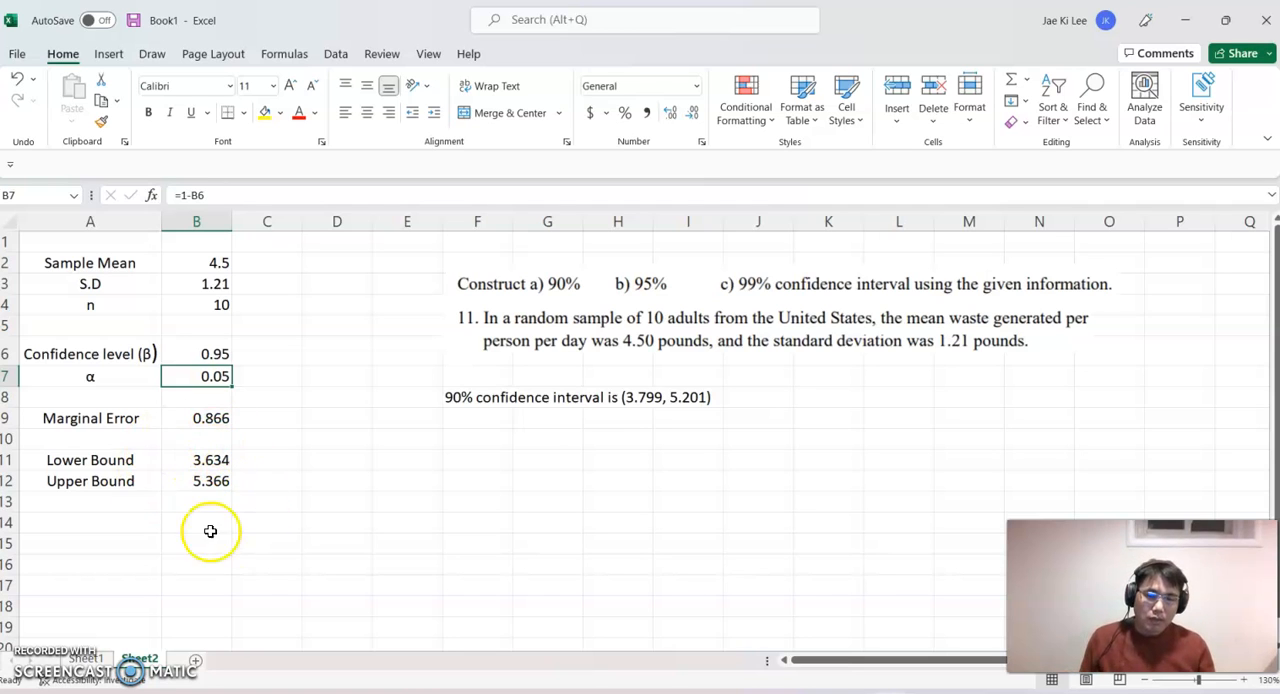
Write "95% confidence interval is (3.634, 5.366)" in F9 below the 90% result
left_click(477, 418)
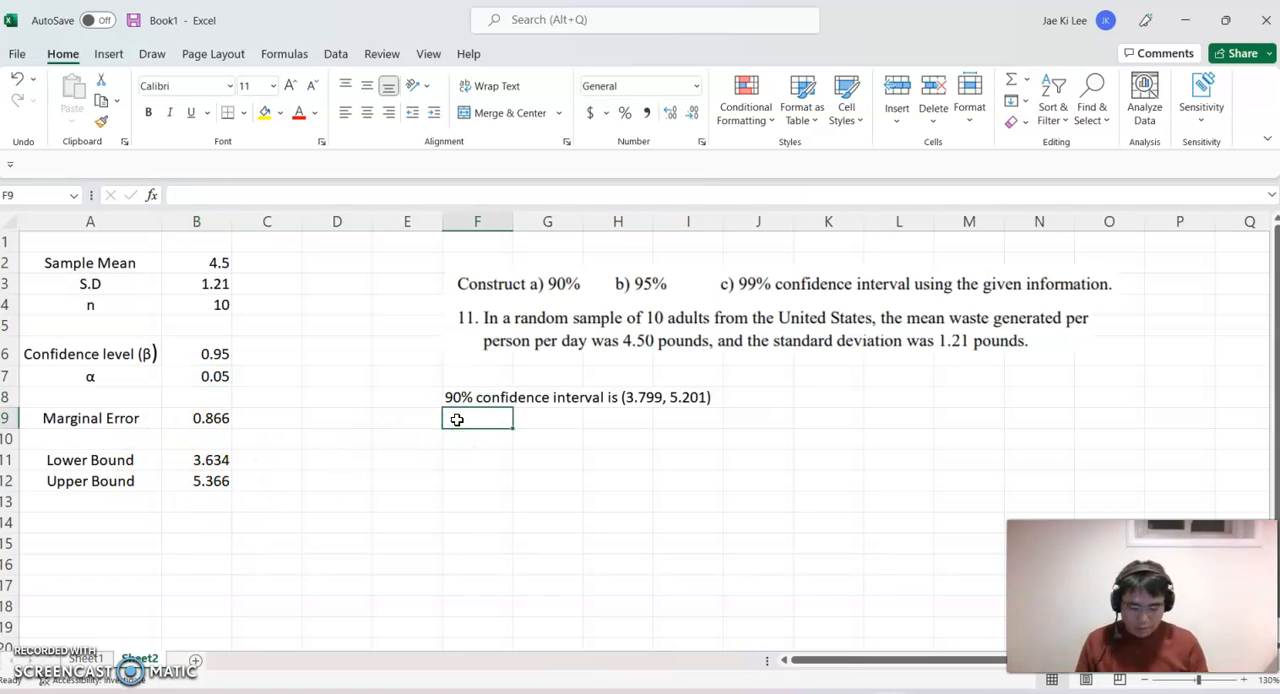
type("95%")
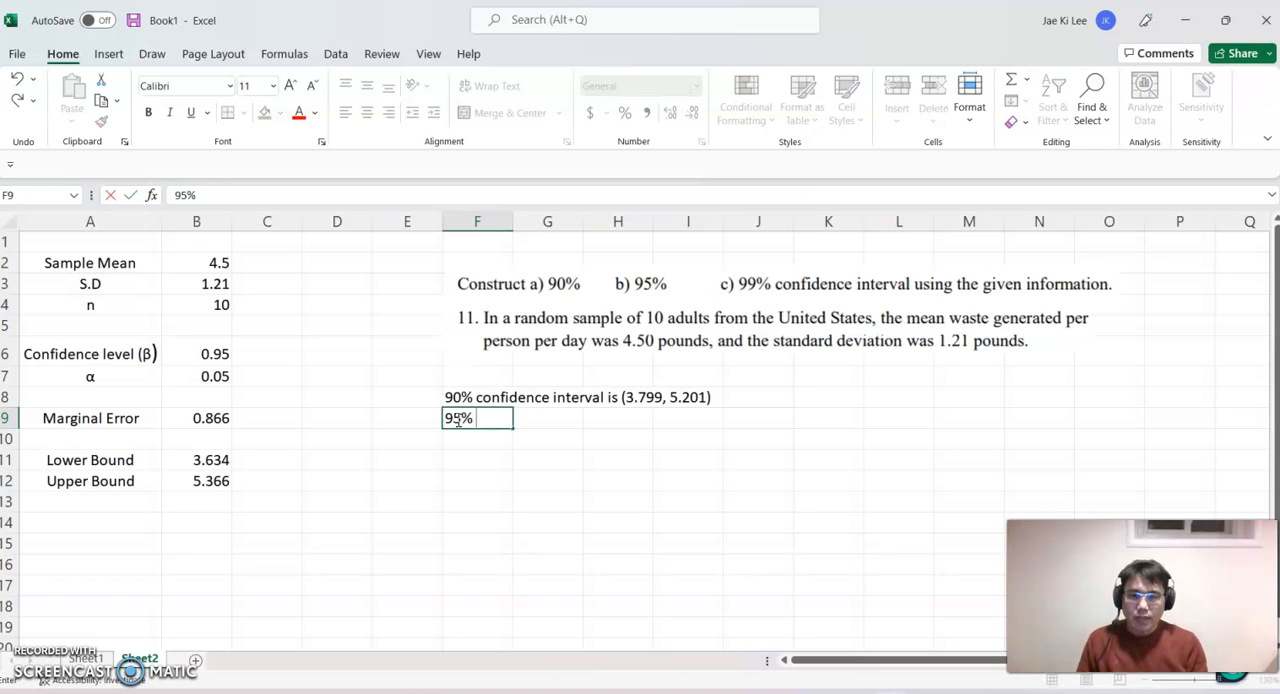
type("confidenc")
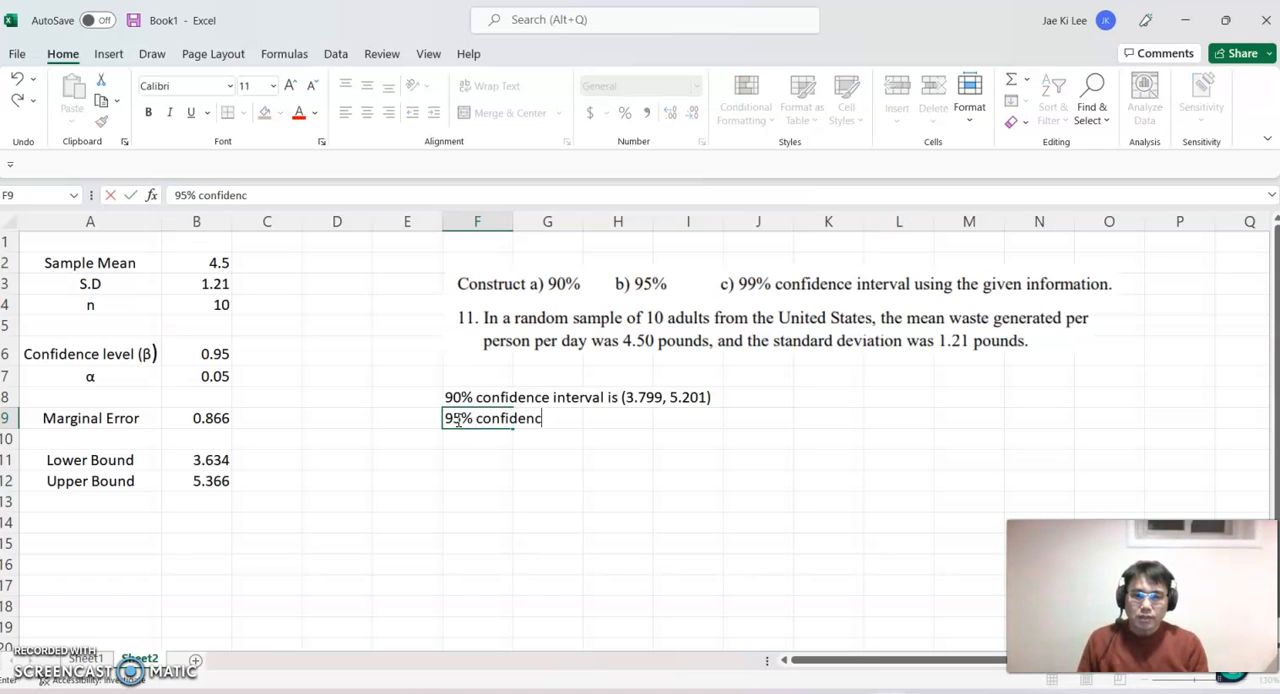
type("e interval is")
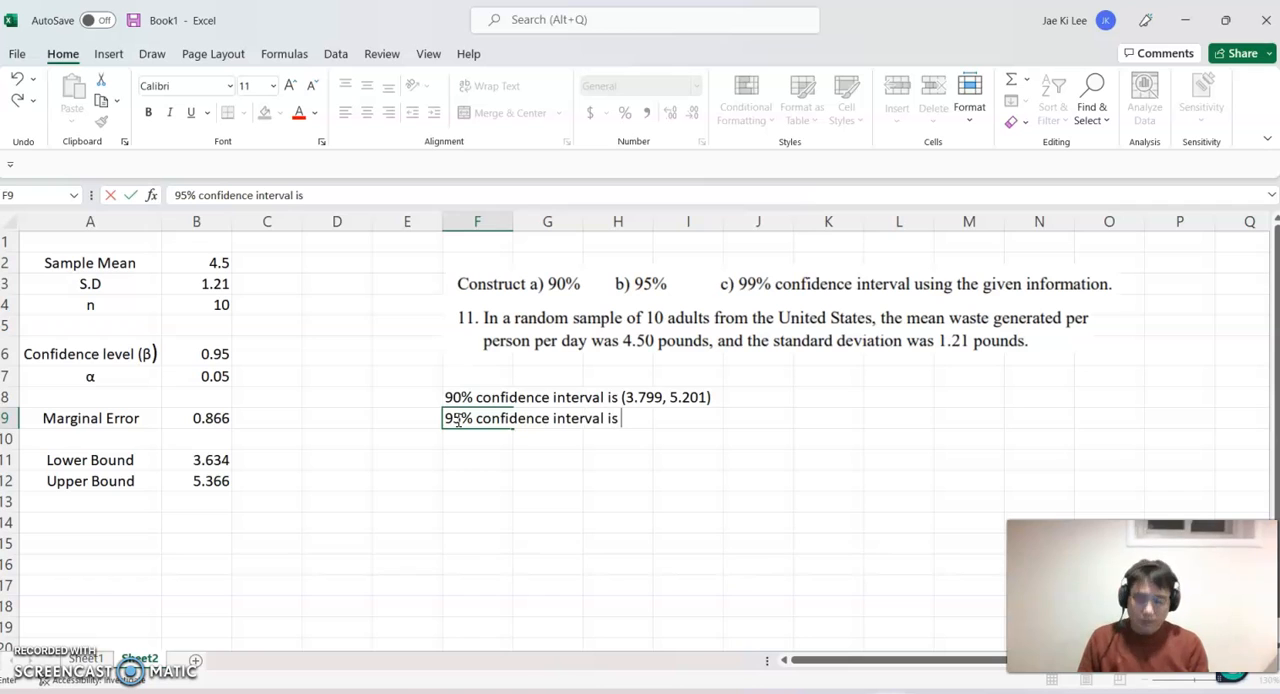
type("(3")
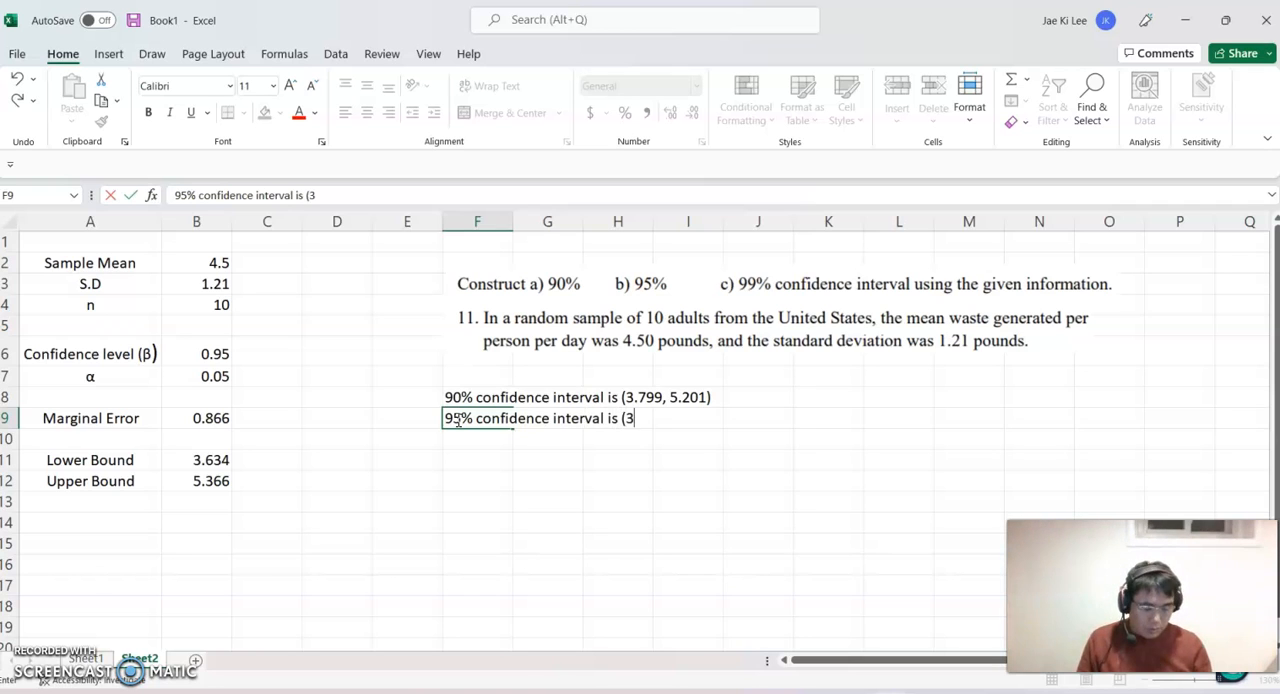
type(".634")
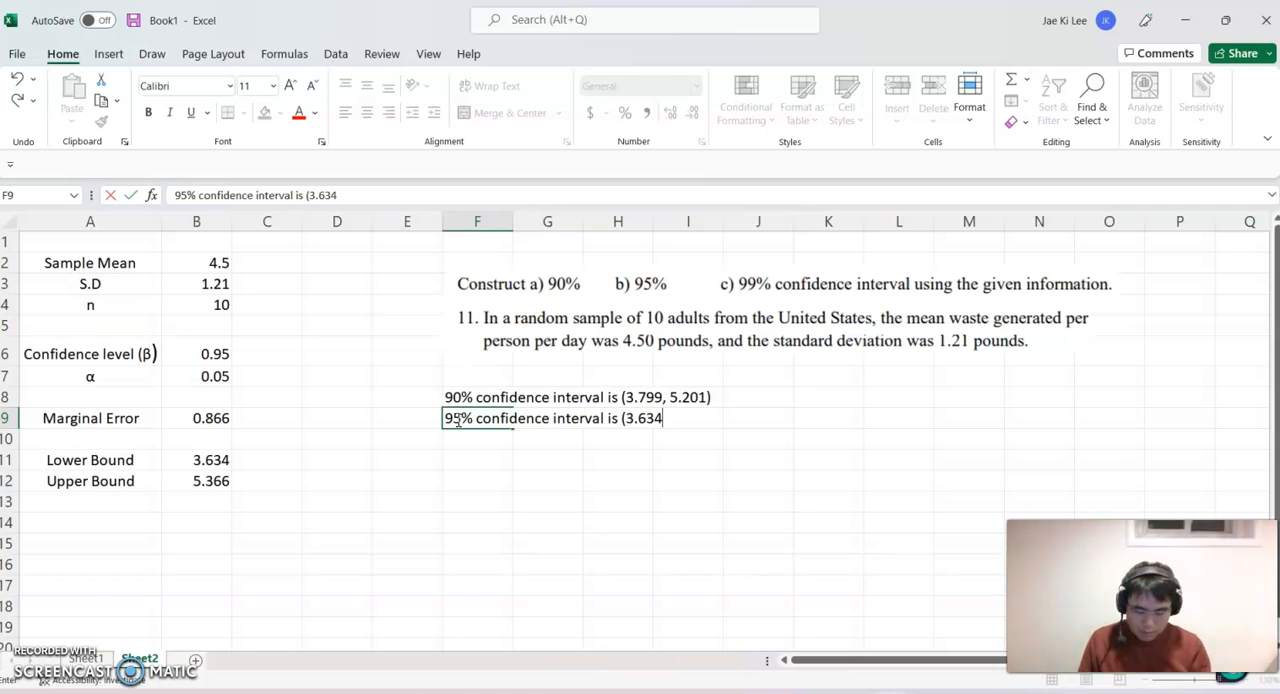
type(",")
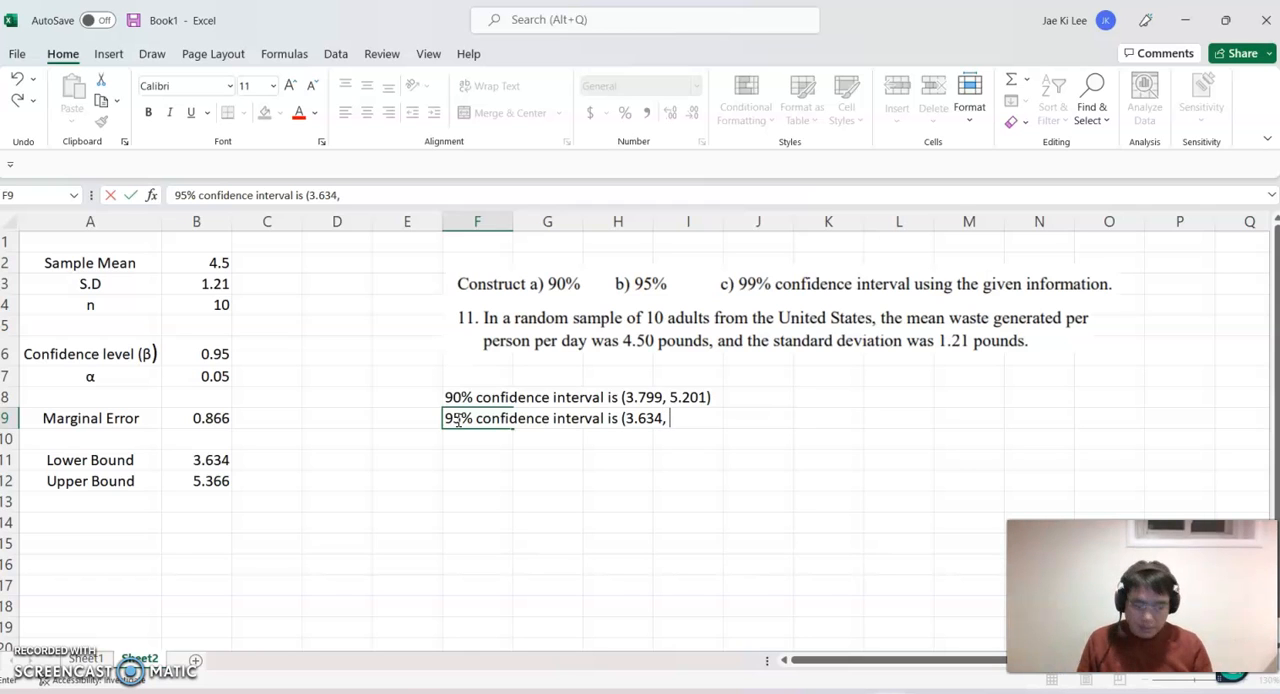
type("5.366")
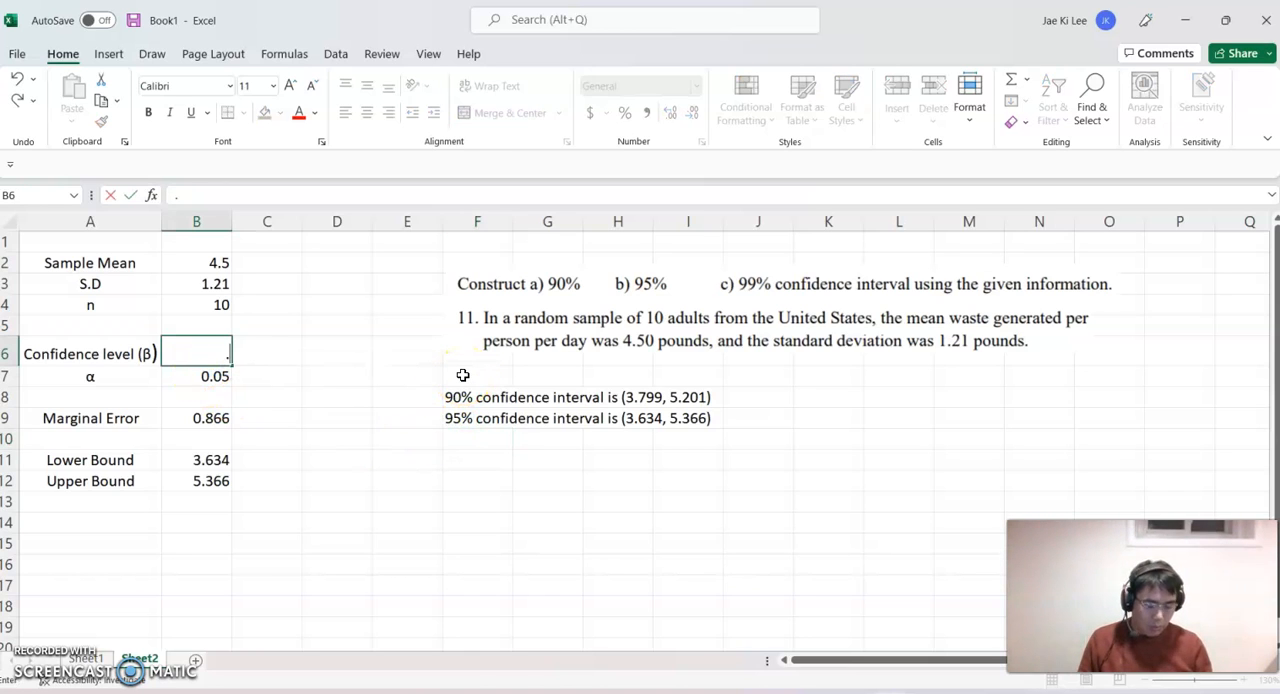
Change the confidence level to .99 so α becomes 0.01, margin 1.244 and bounds 3.256 and 5.744
type(".99")
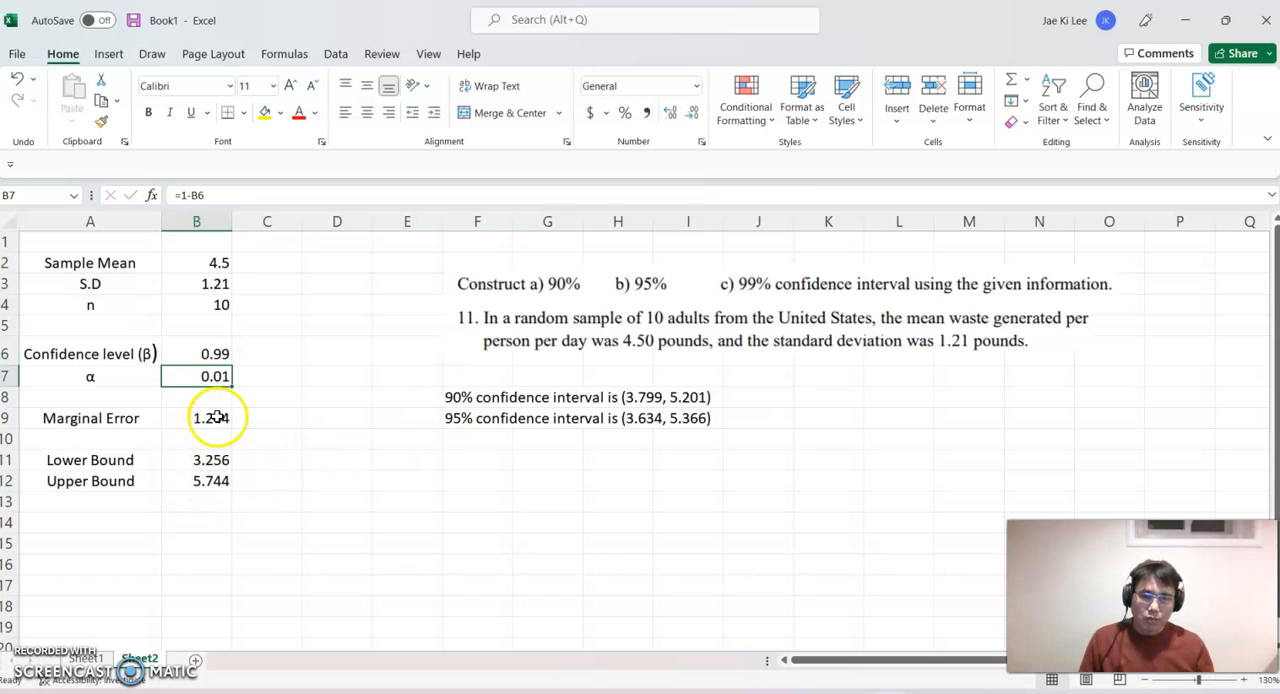
mouse_move(471, 436)
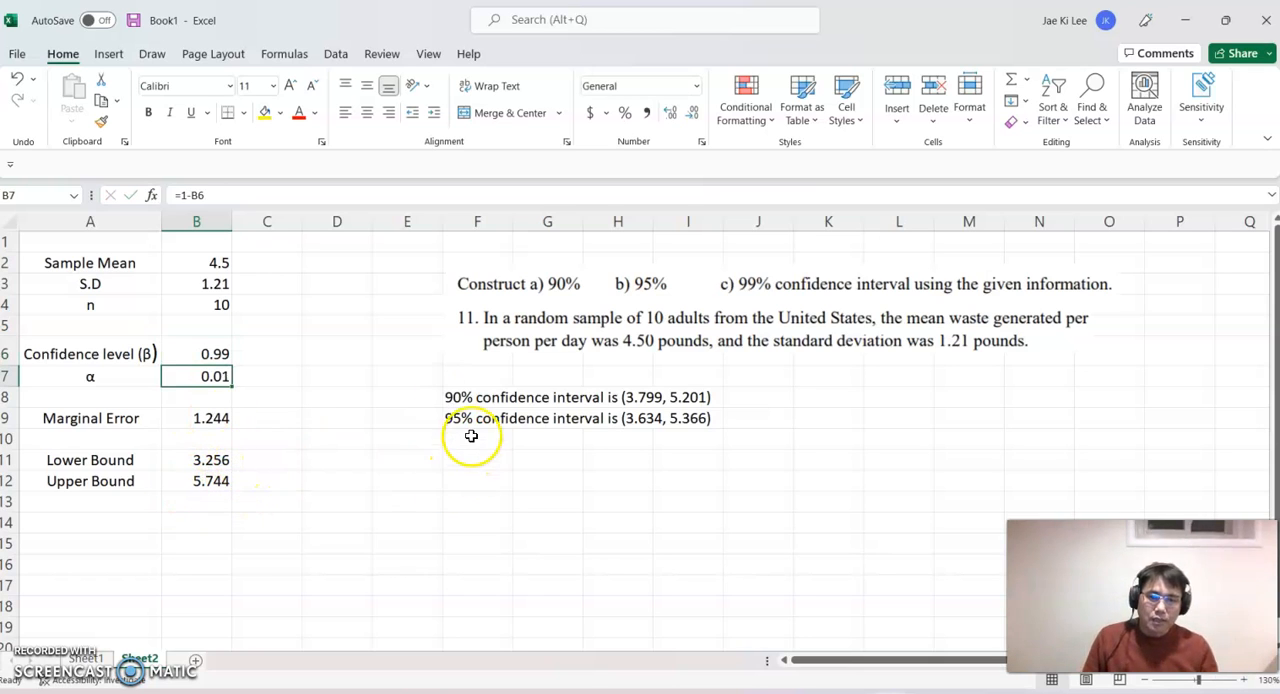
Write "99% confidence interval is (3.256, 5.744)" in F10 below the 95% result
left_click(477, 438)
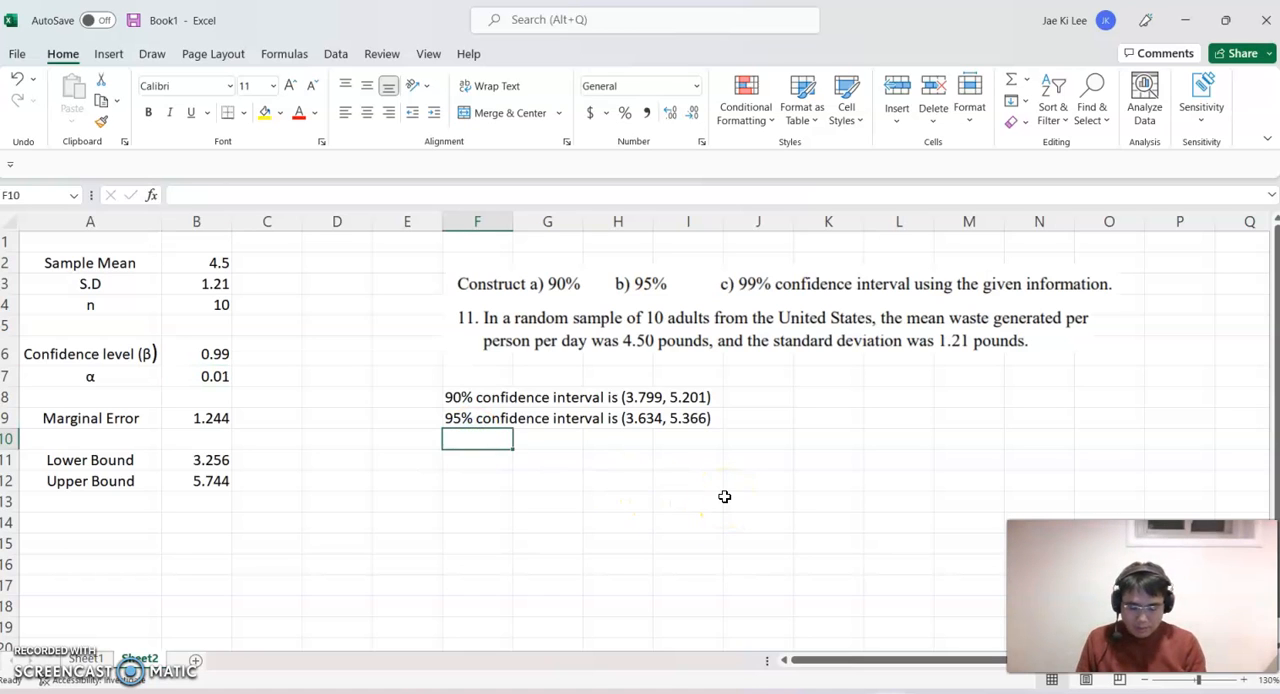
type("99% co")
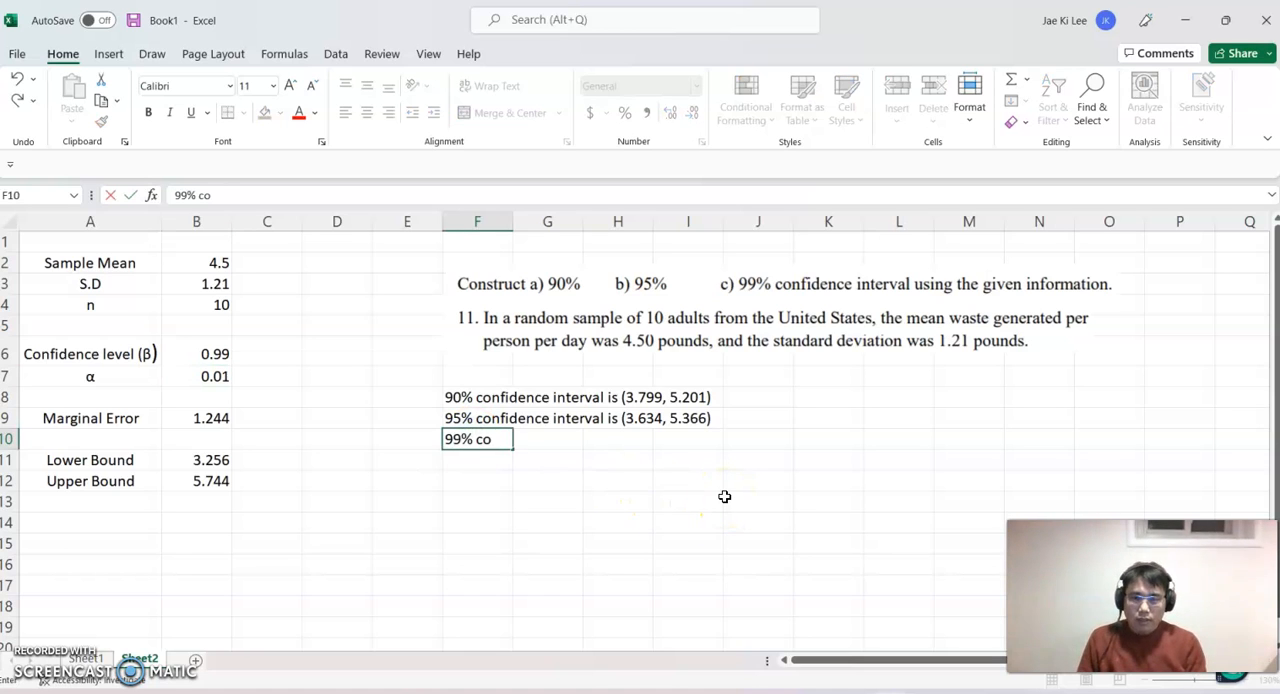
type("nfidence in")
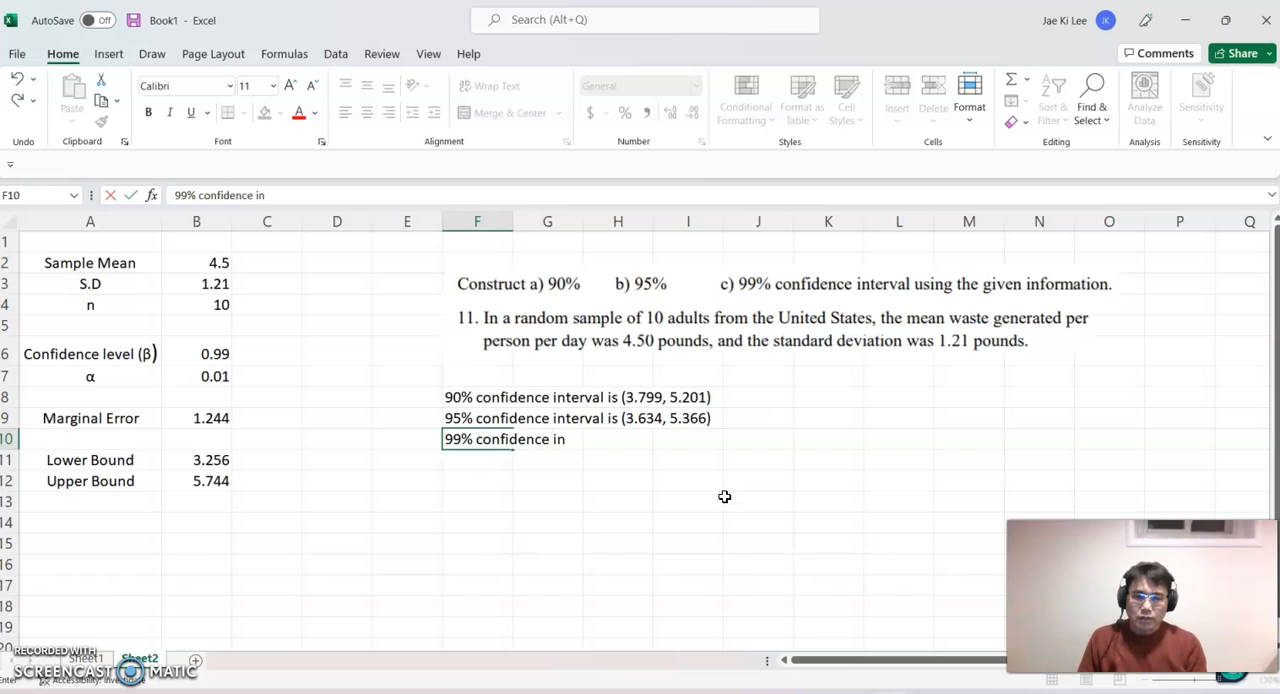
type("terval is")
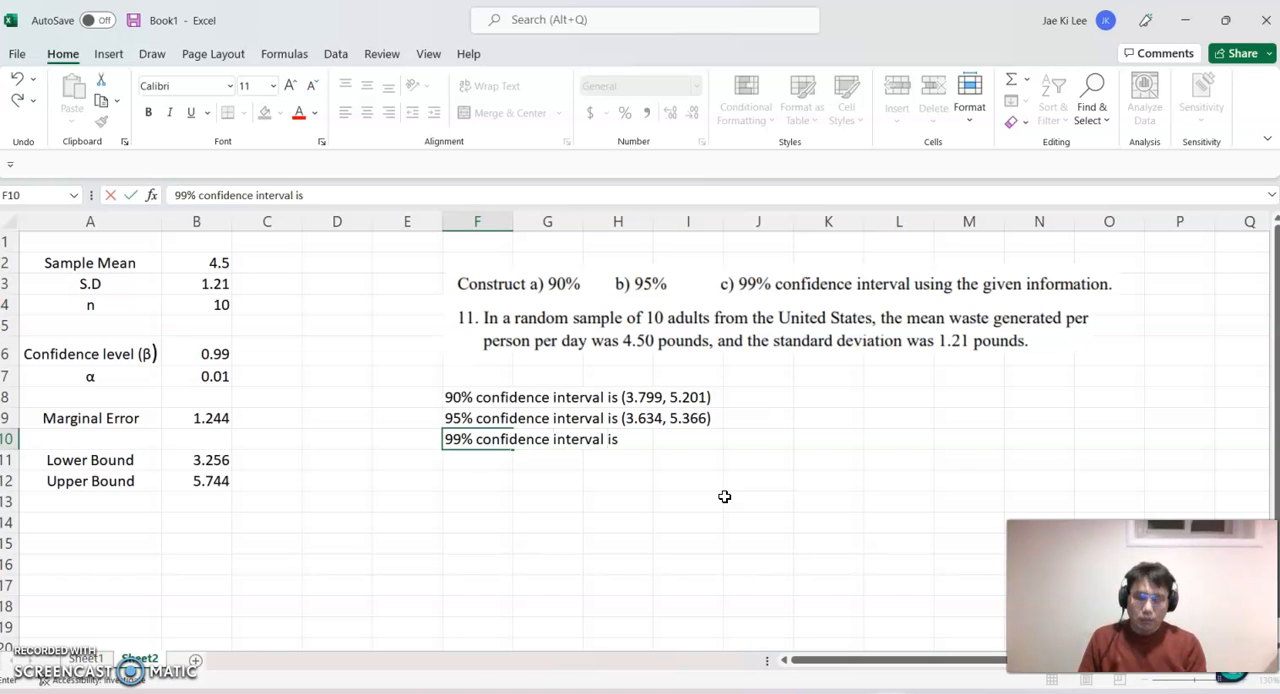
type("(3.256")
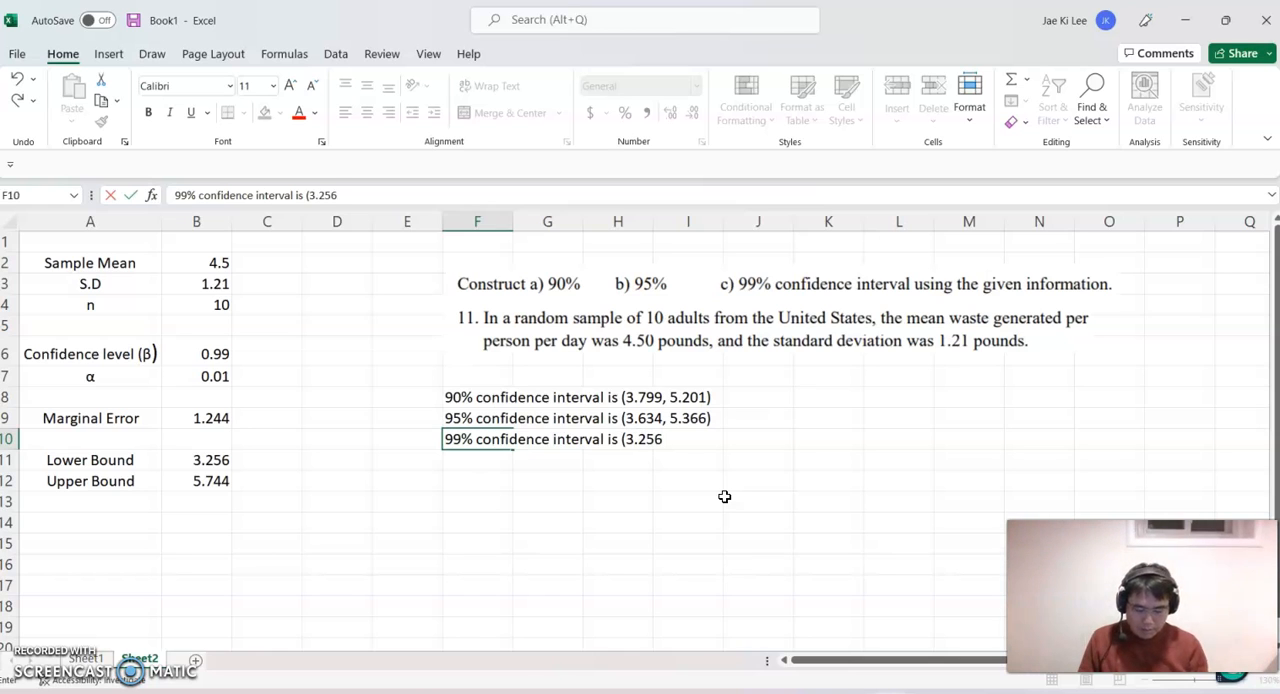
type(", 5.")
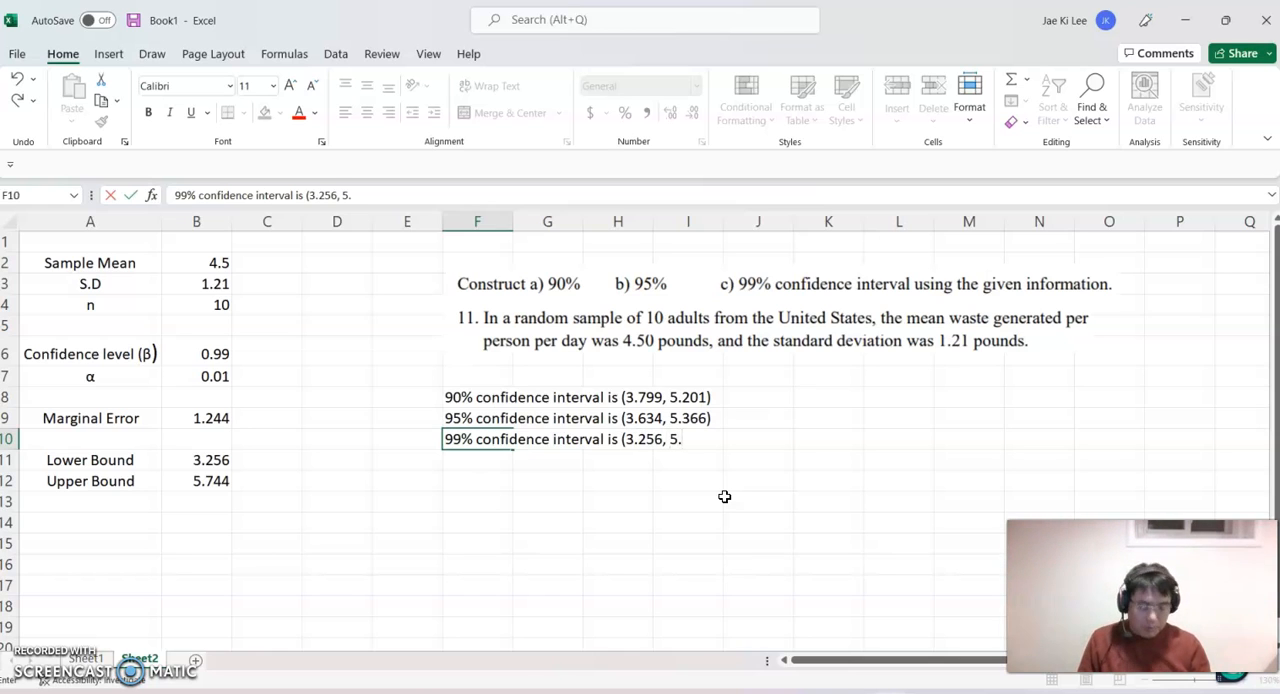
type("744)")
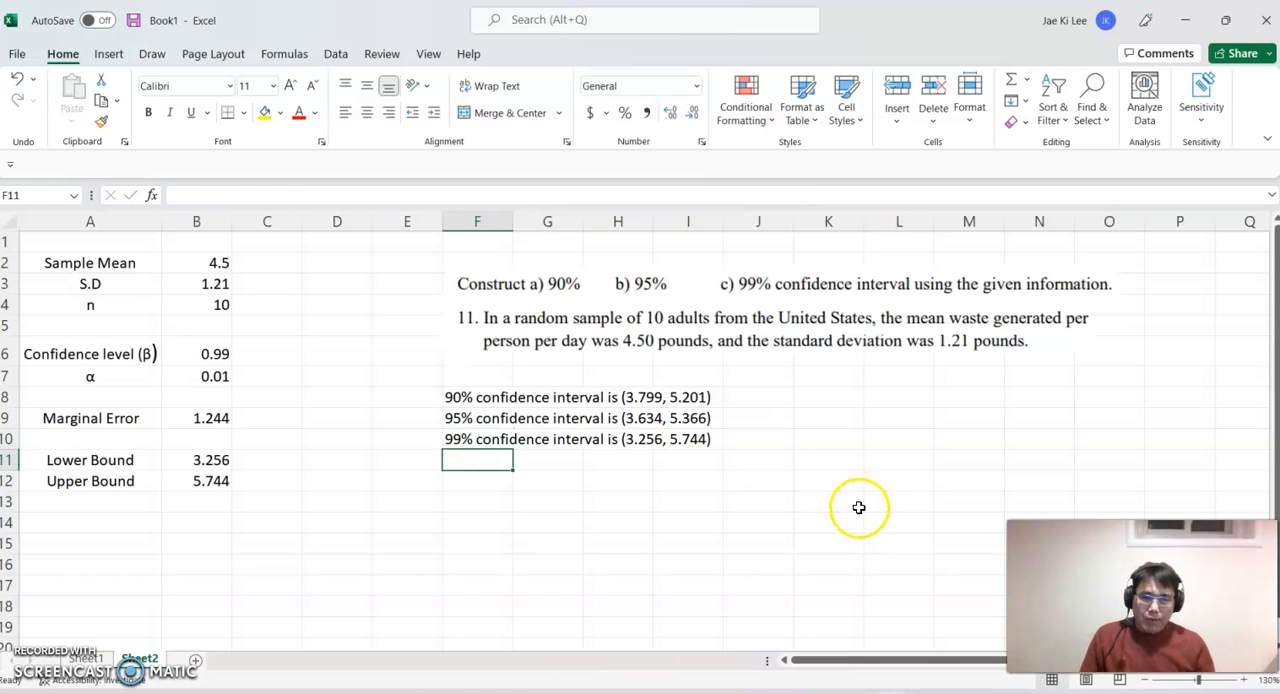
mouse_move(858, 508)
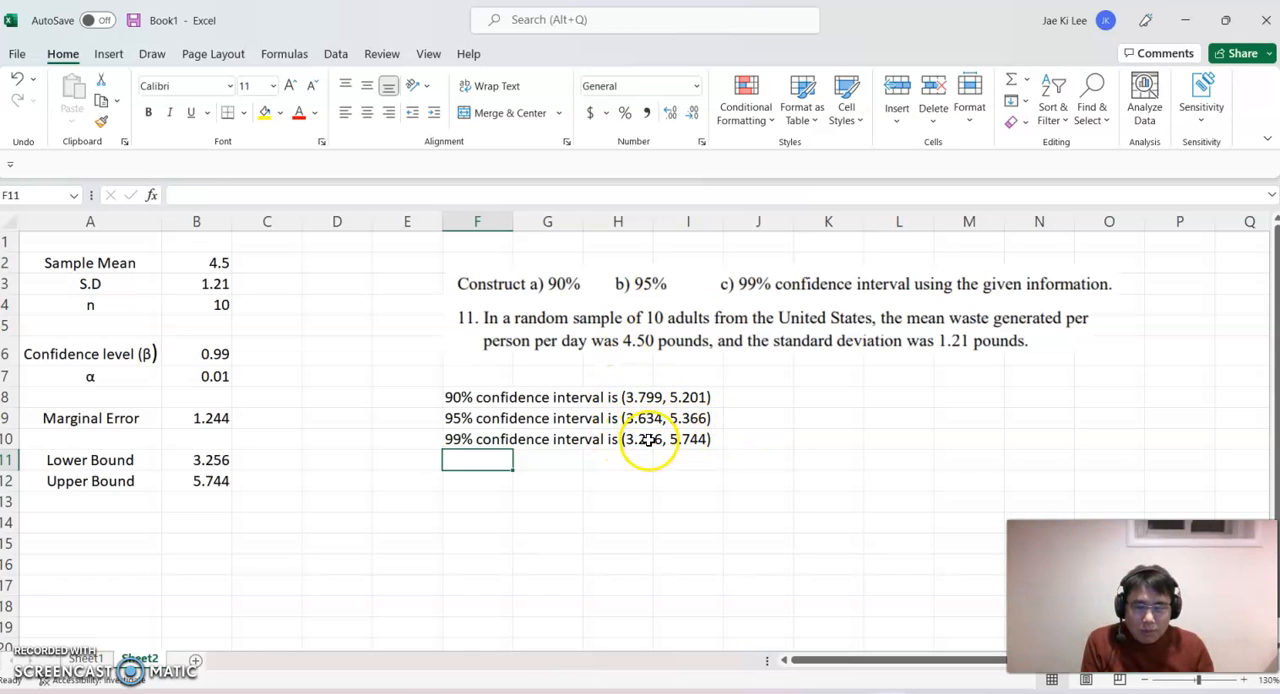
mouse_move(690, 387)
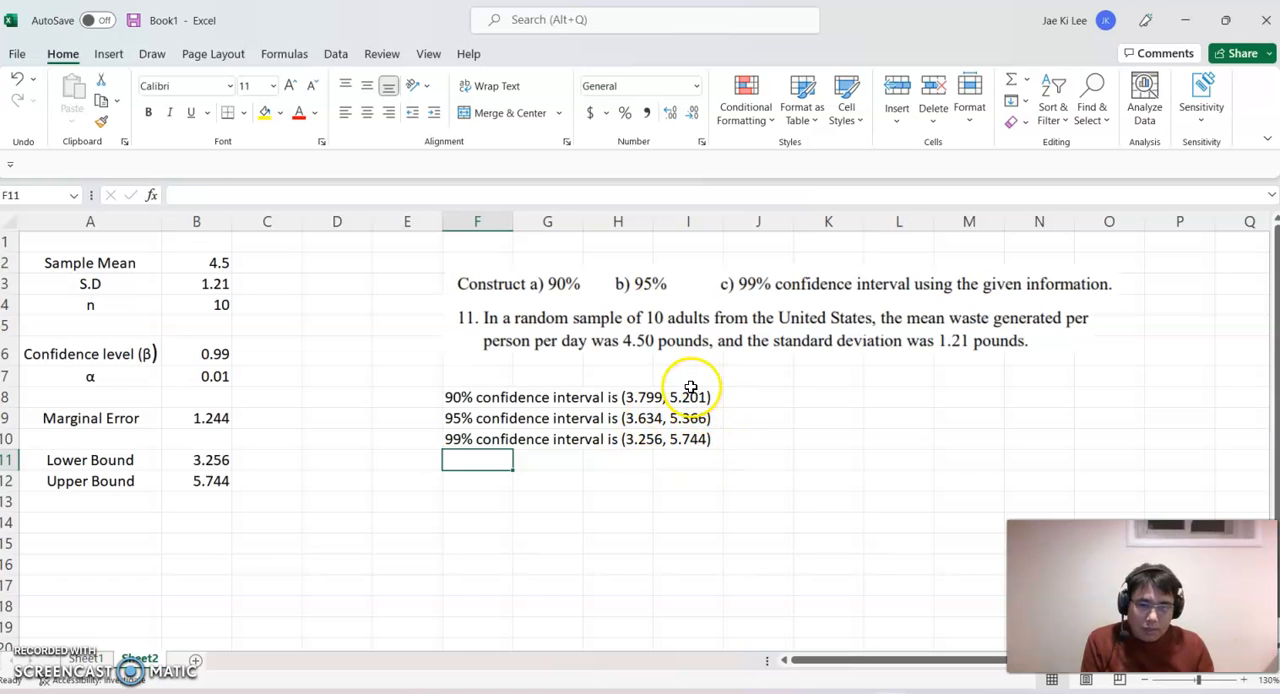
mouse_move(695, 439)
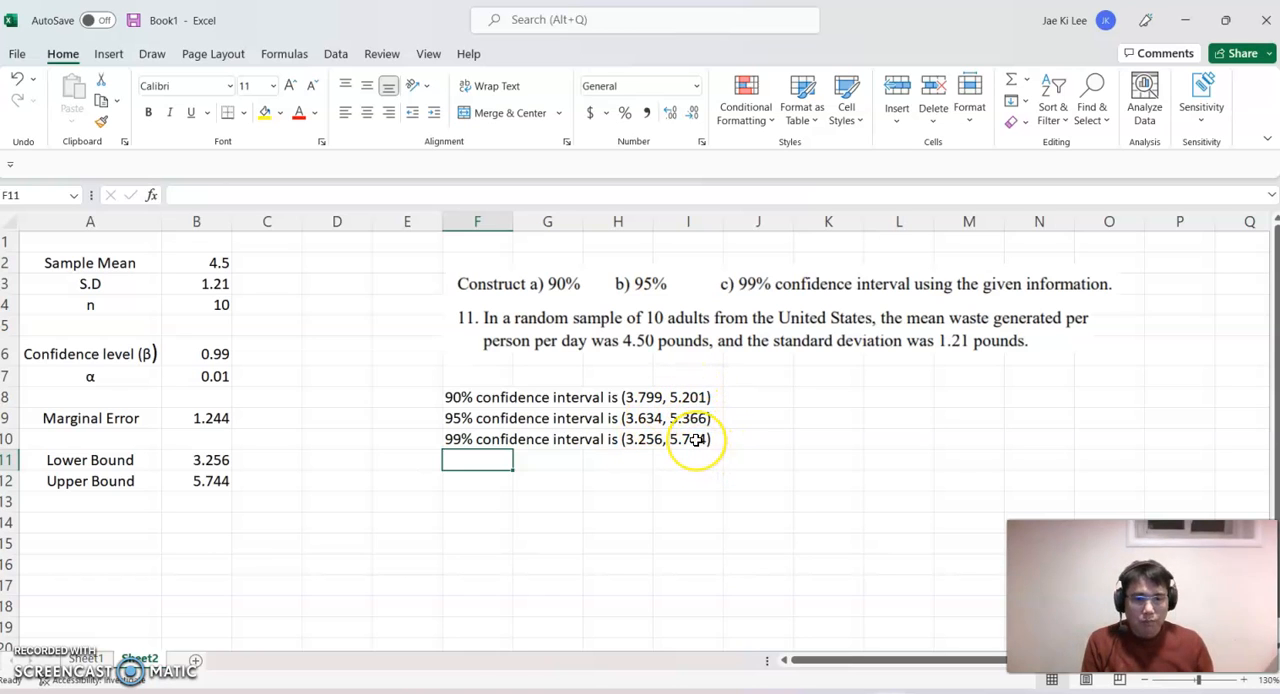